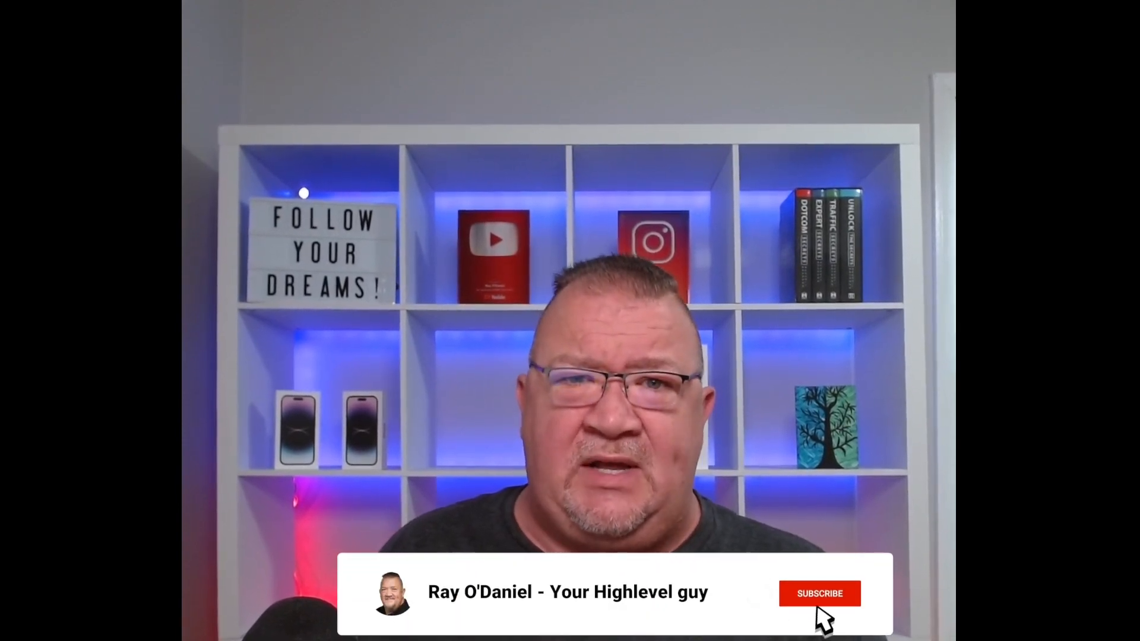
# Step: Enable the Trial Period toggle and set the trial length to 10 days
pyautogui.click(819, 593)
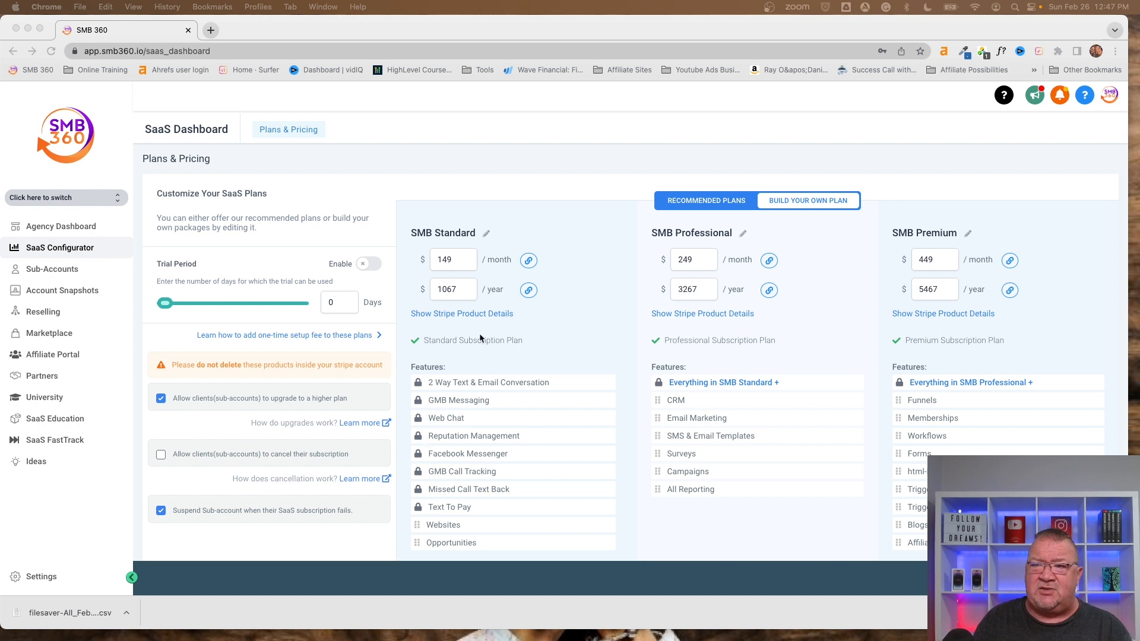
pyautogui.moveTo(563, 309)
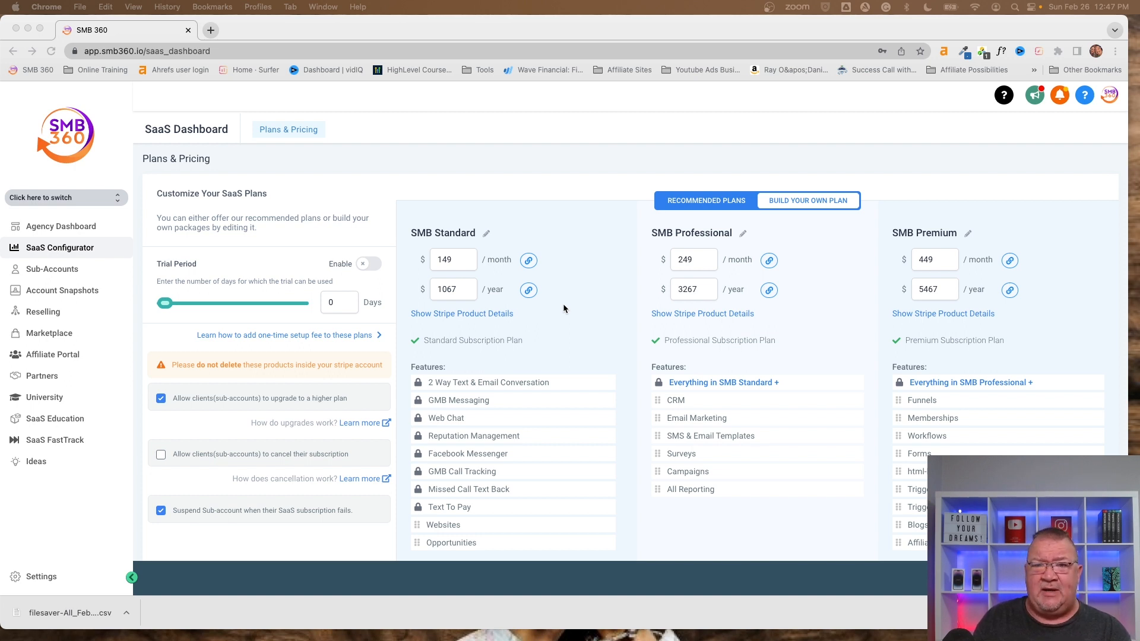
pyautogui.moveTo(611, 296)
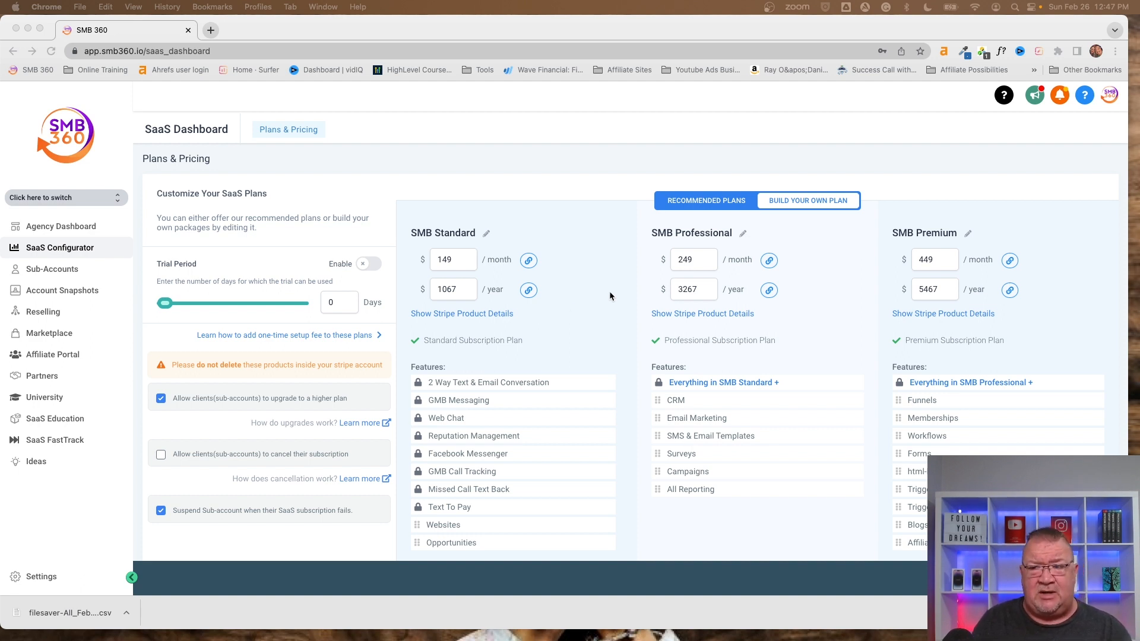
pyautogui.scroll(-3)
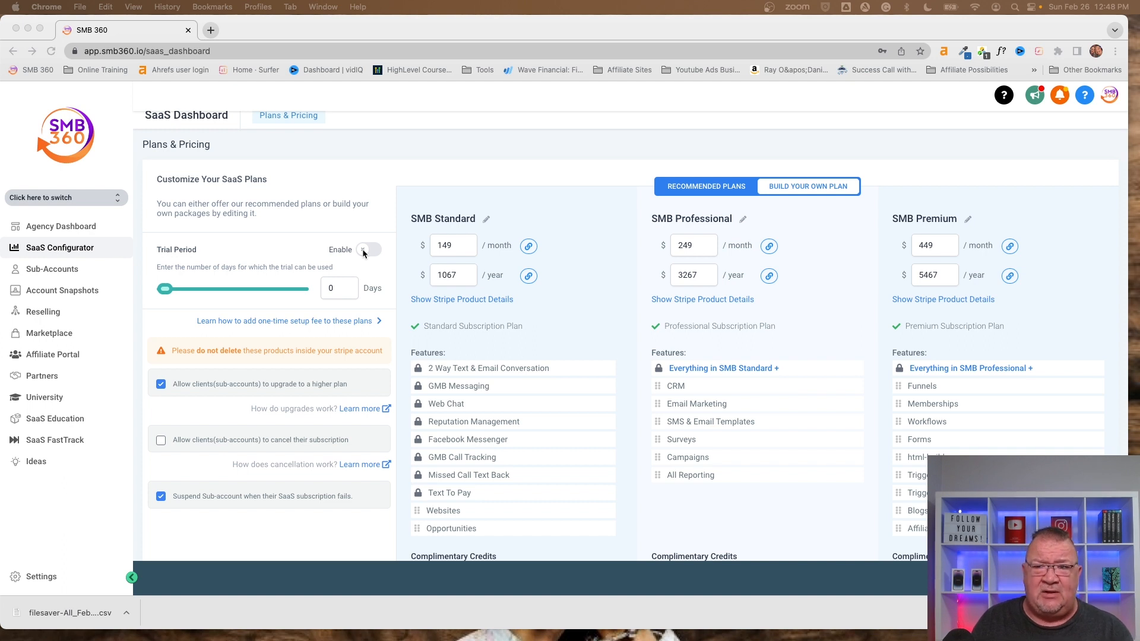
pyautogui.click(369, 249)
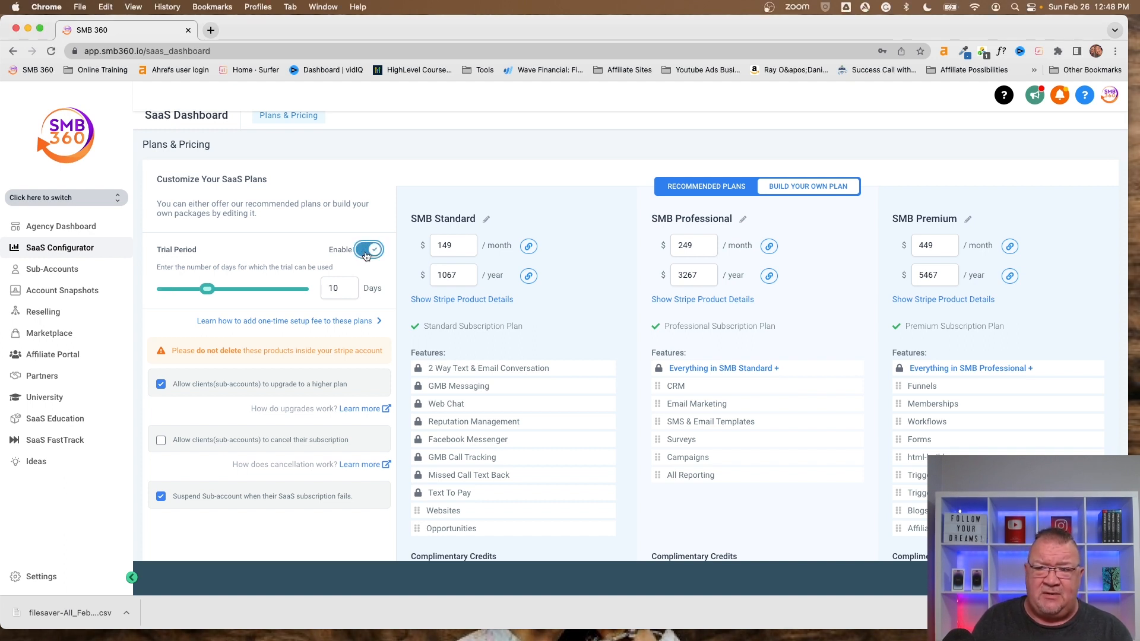
pyautogui.click(347, 284)
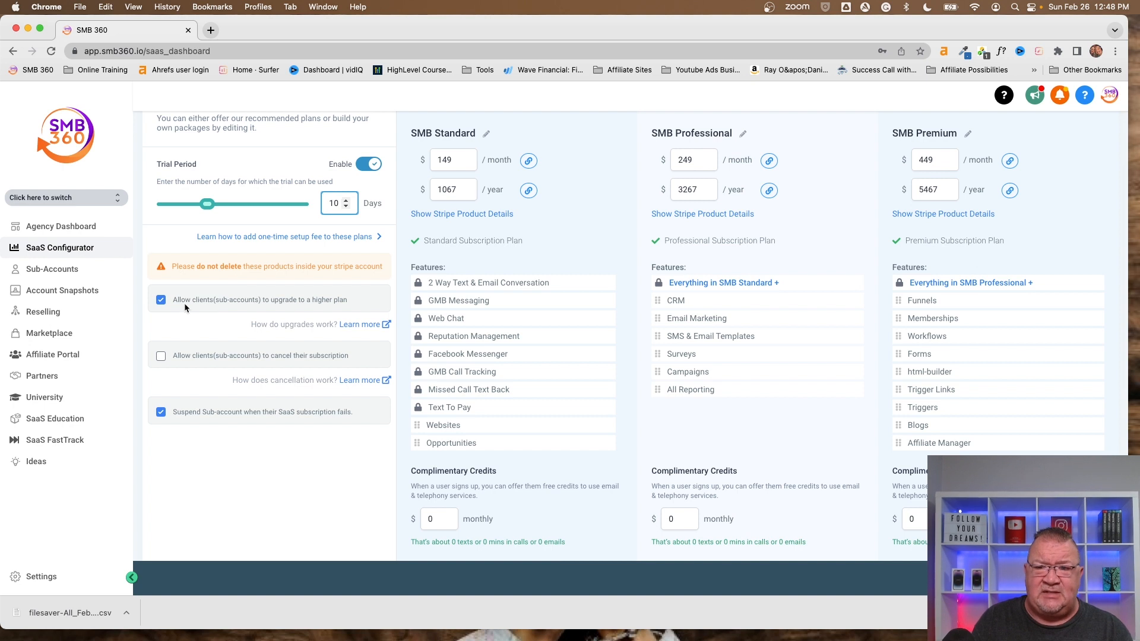
pyautogui.moveTo(275, 306)
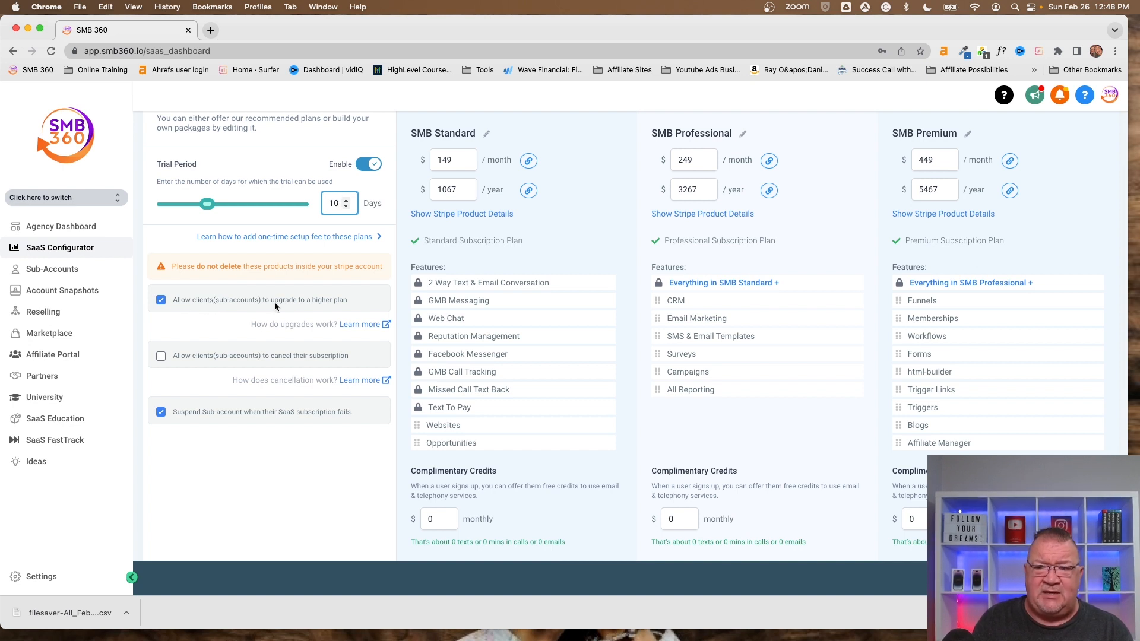
pyautogui.moveTo(304, 312)
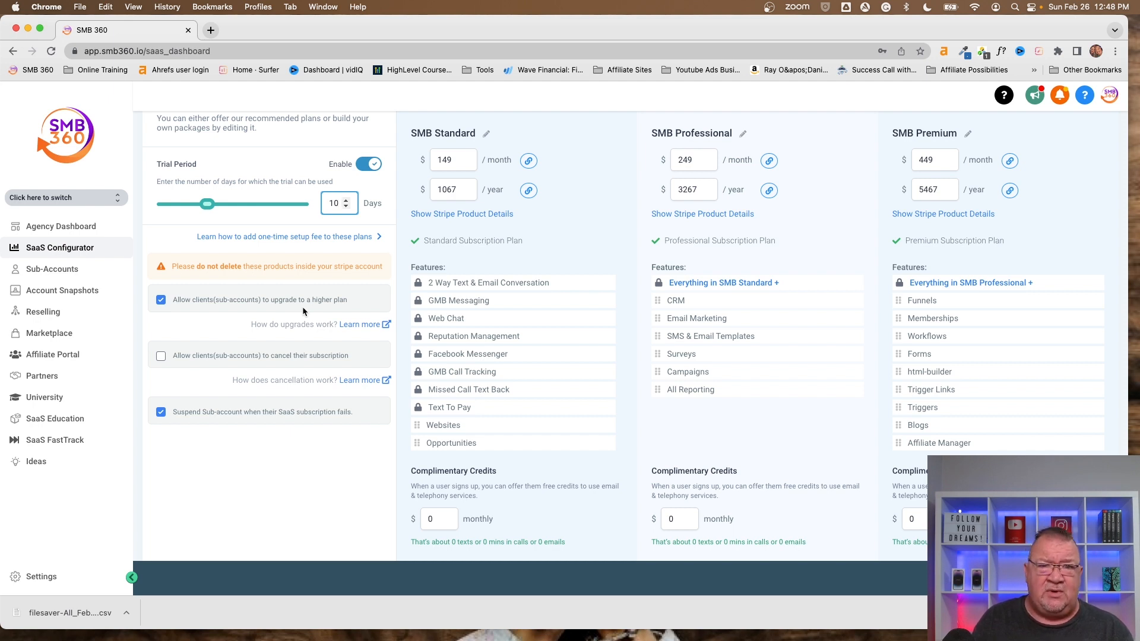
# Step: Tick 'Allow clients (sub-accounts) to cancel their subscription'
pyautogui.scroll(-3)
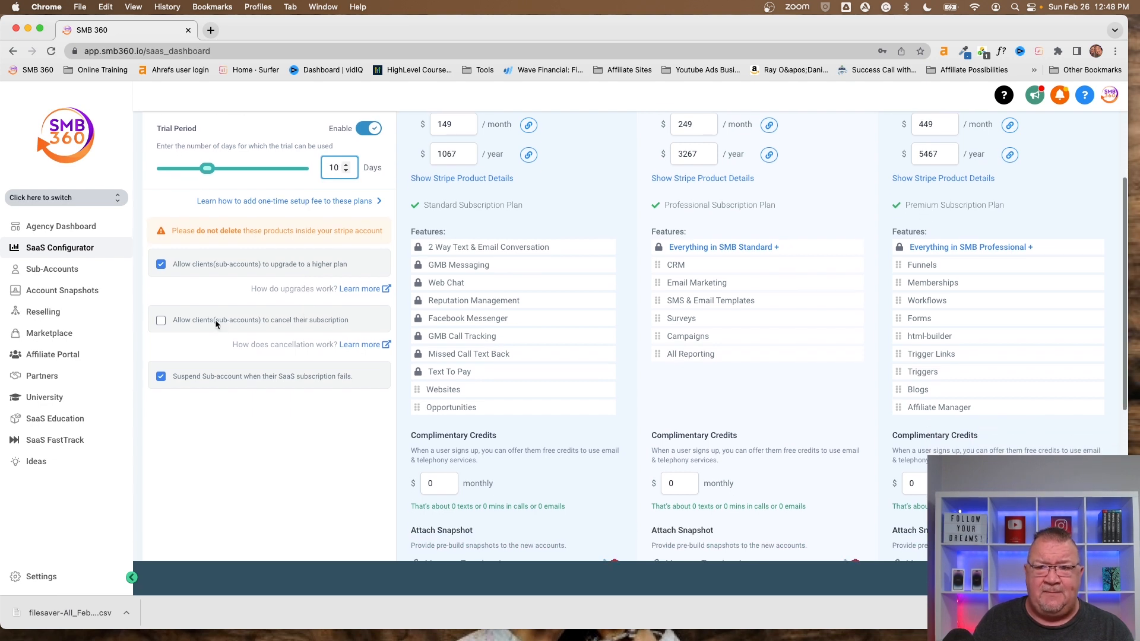
pyautogui.moveTo(245, 326)
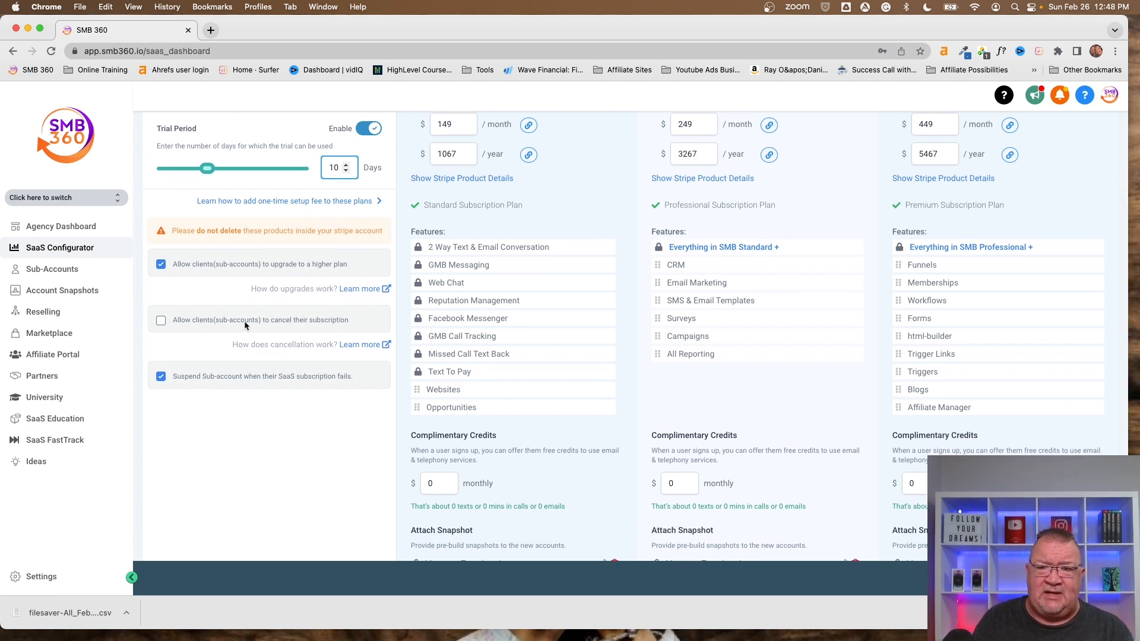
pyautogui.moveTo(149, 324)
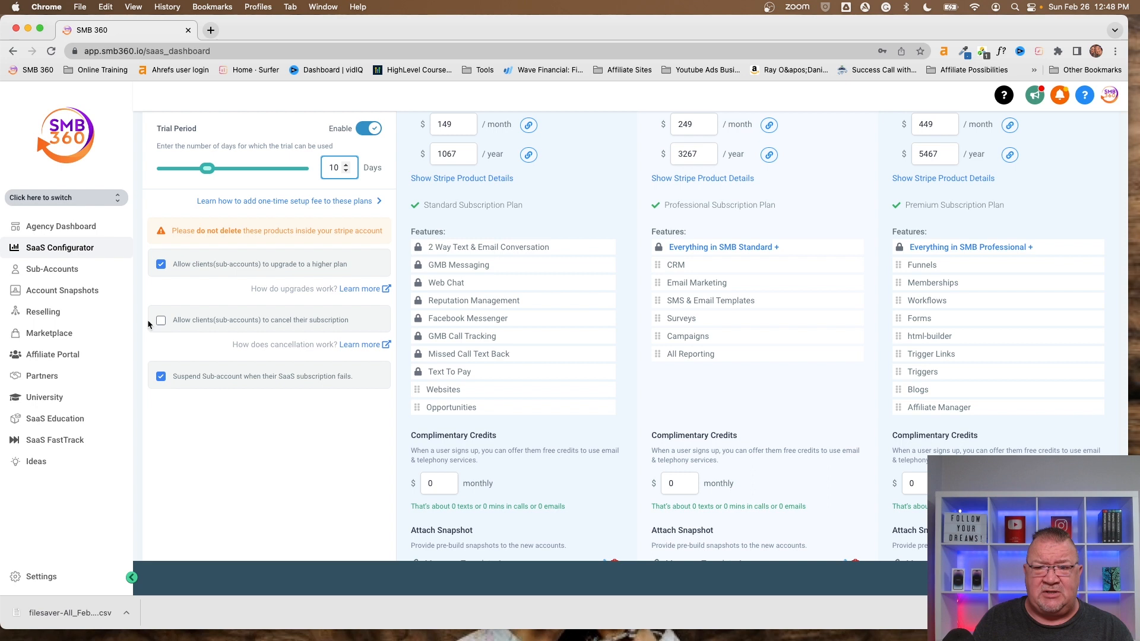
pyautogui.click(161, 320)
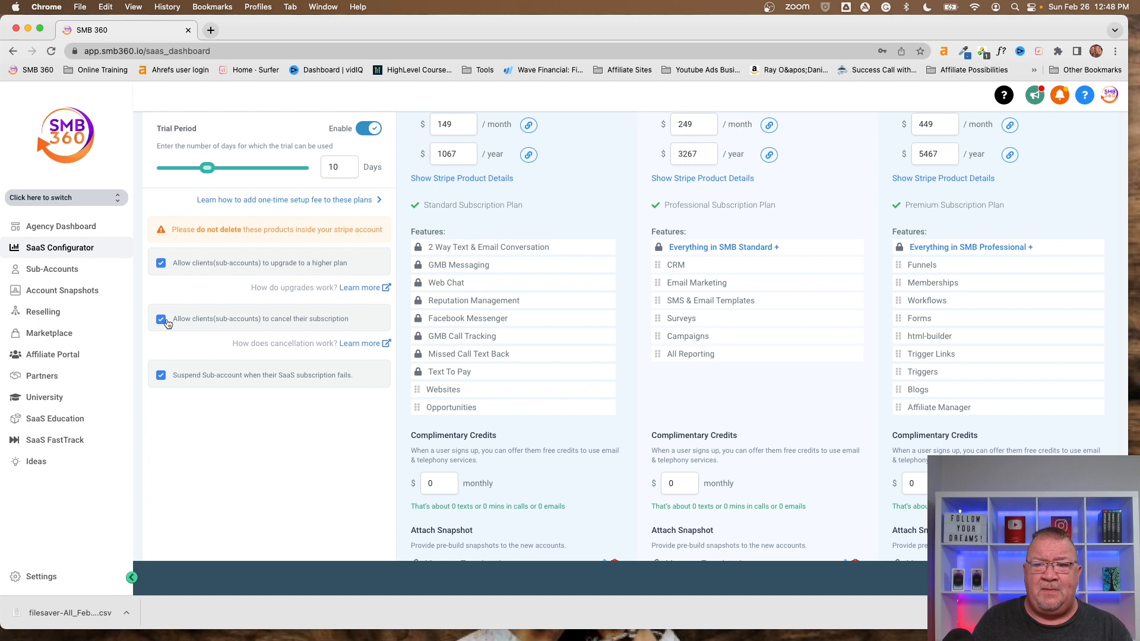
pyautogui.moveTo(188, 389)
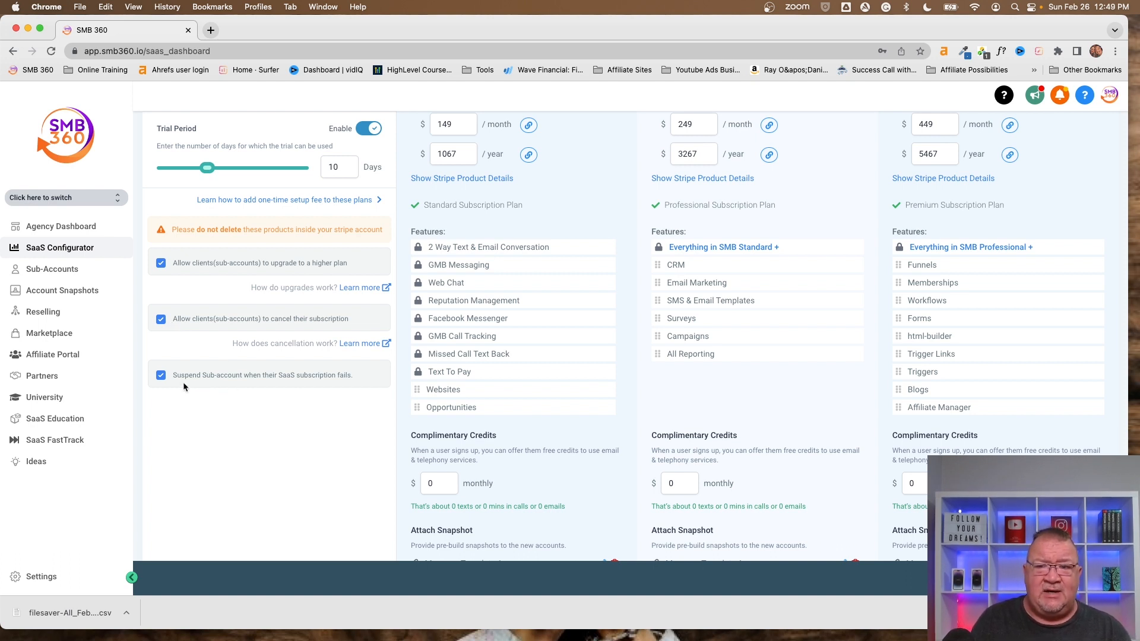
pyautogui.moveTo(313, 385)
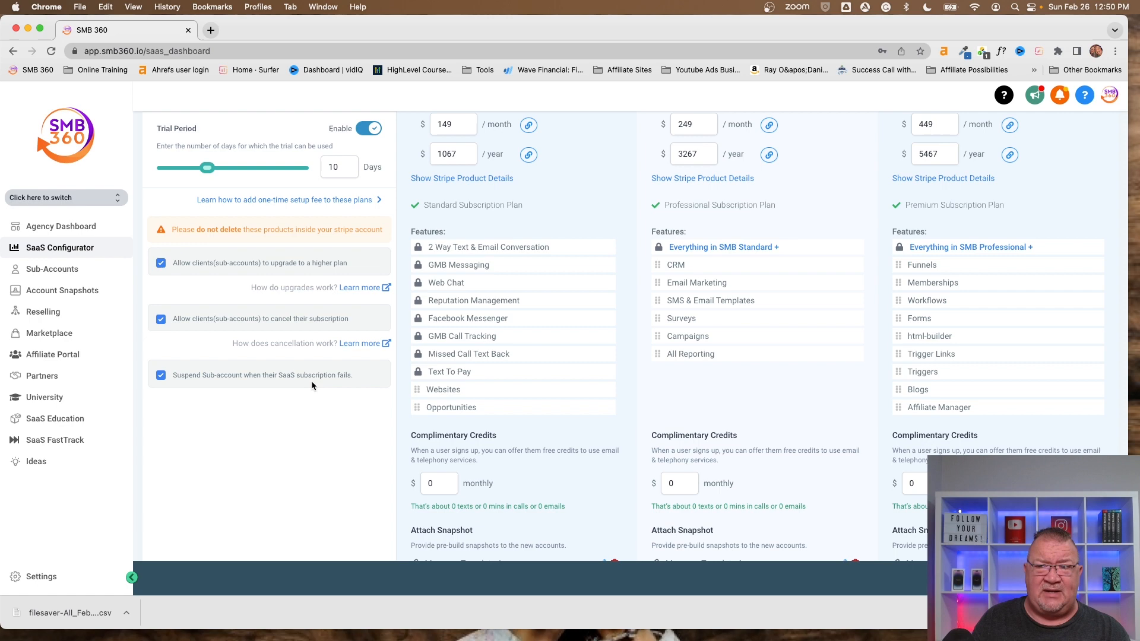
# Step: Switch the plans section to the Recommended Plans view
pyautogui.scroll(3)
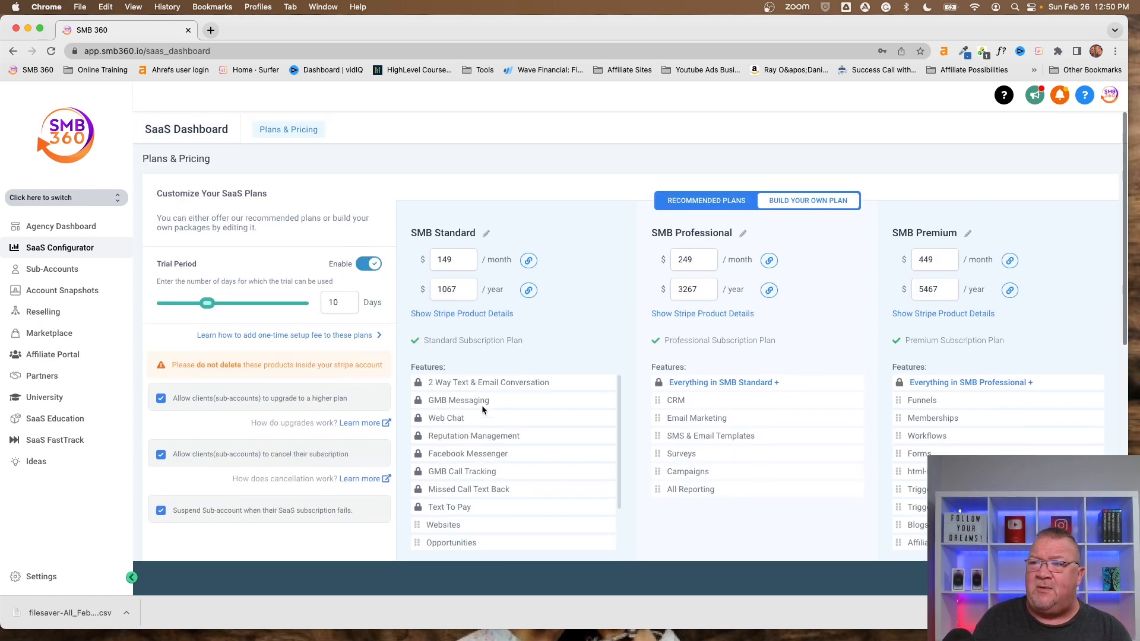
pyautogui.moveTo(541, 191)
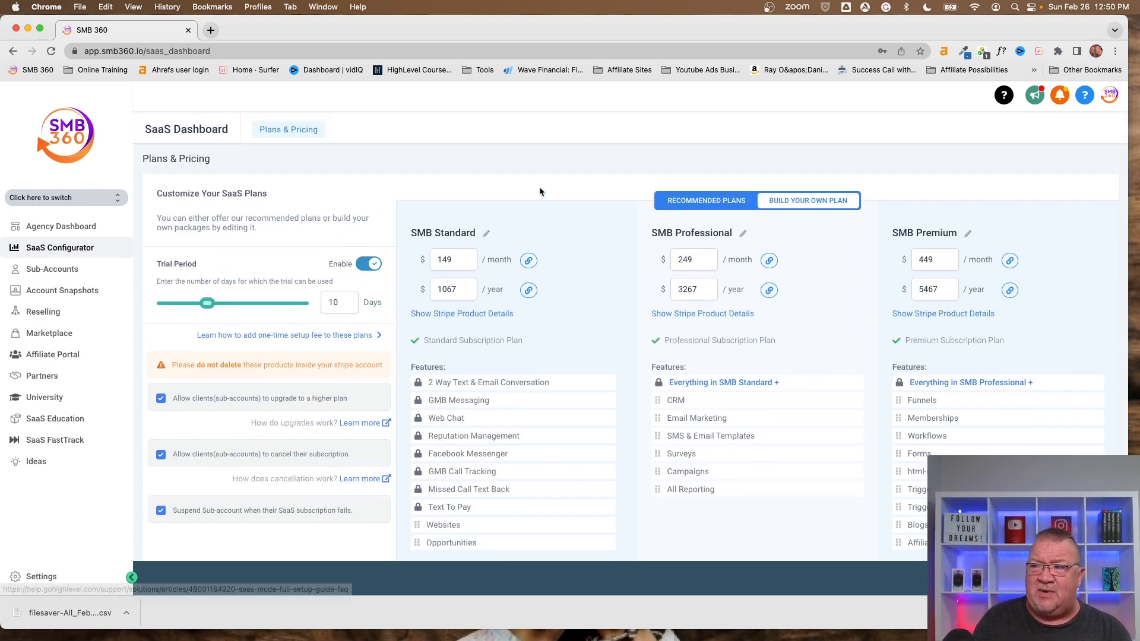
pyautogui.moveTo(765, 339)
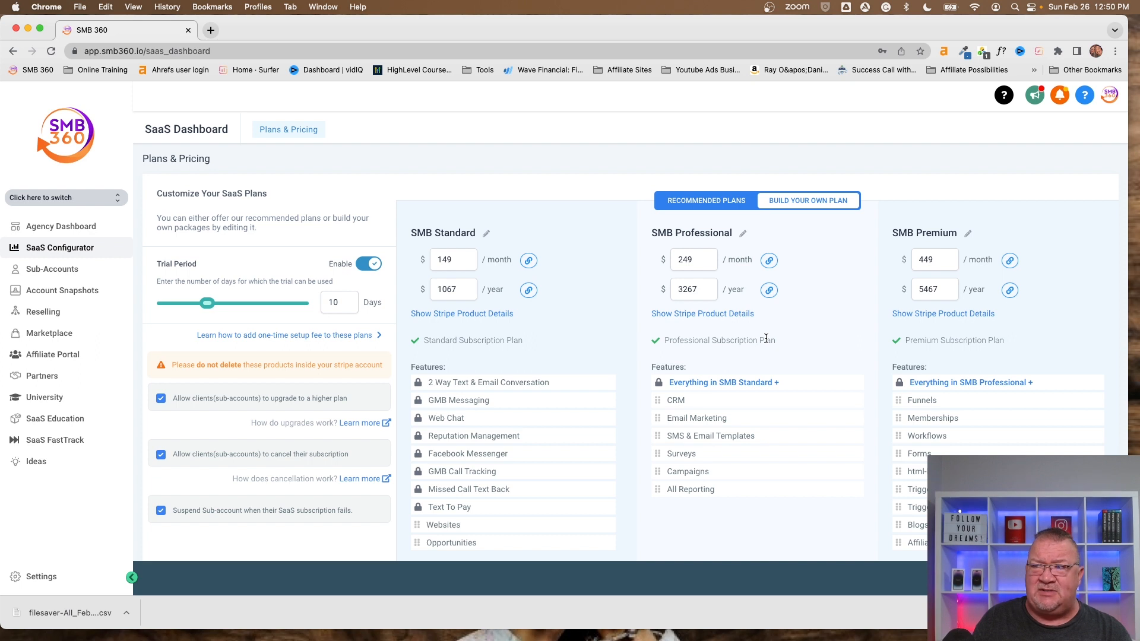
pyautogui.click(704, 200)
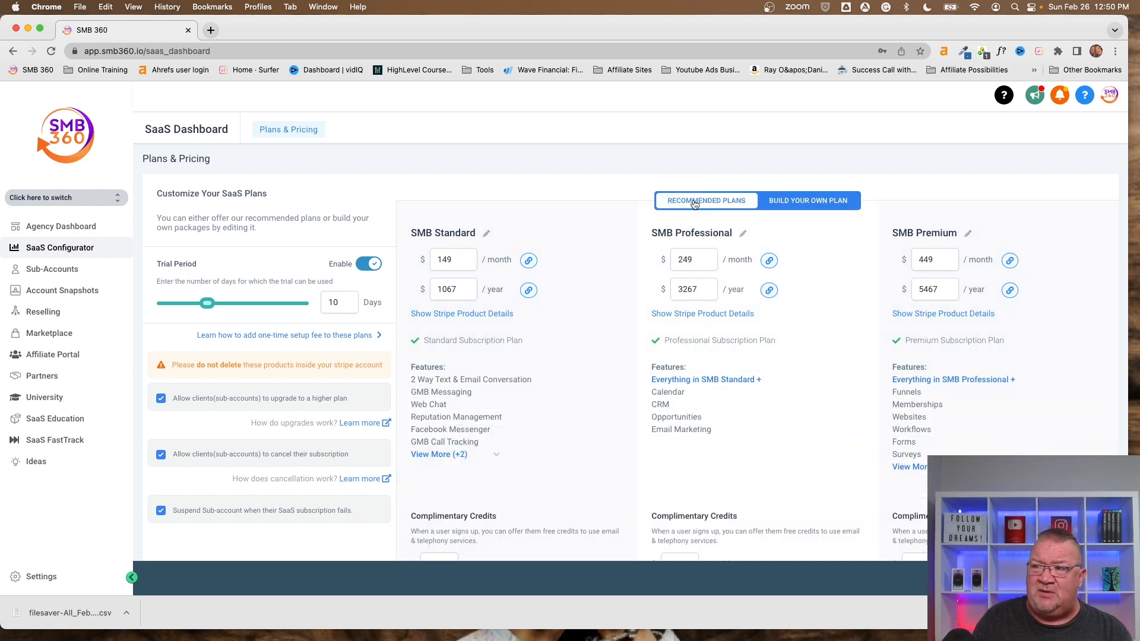
pyautogui.moveTo(893, 337)
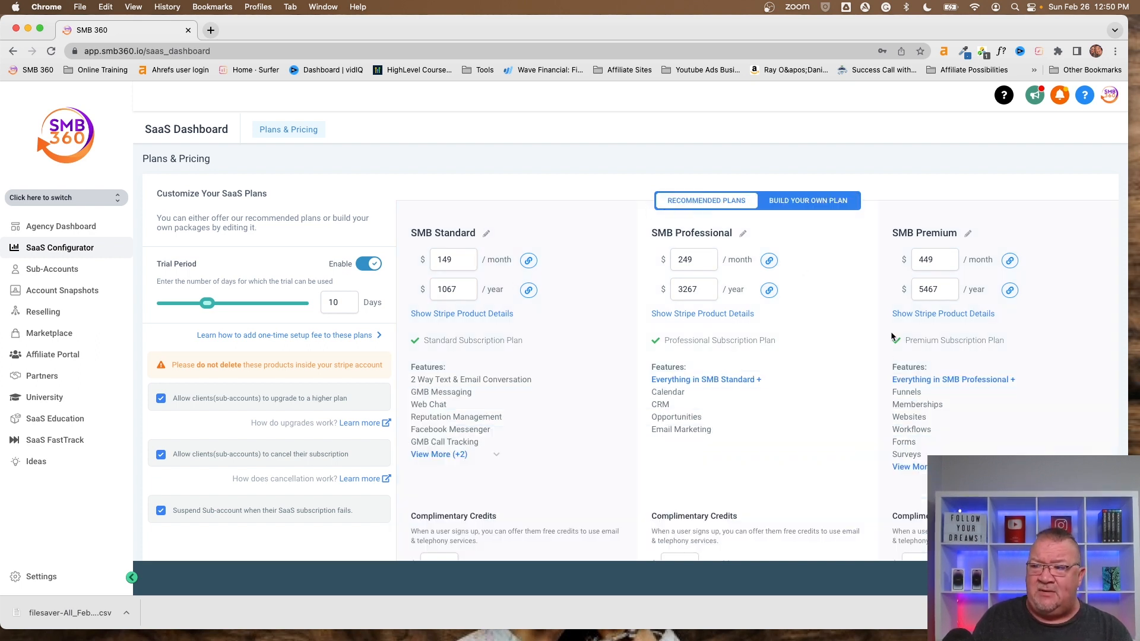
pyautogui.moveTo(942, 451)
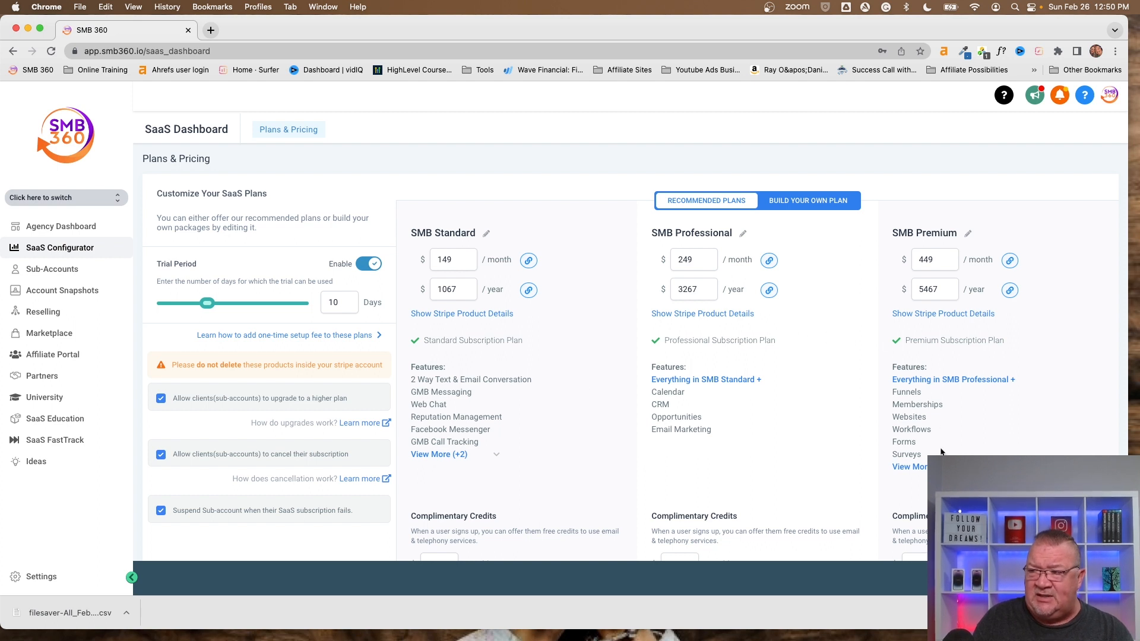
pyautogui.moveTo(656, 454)
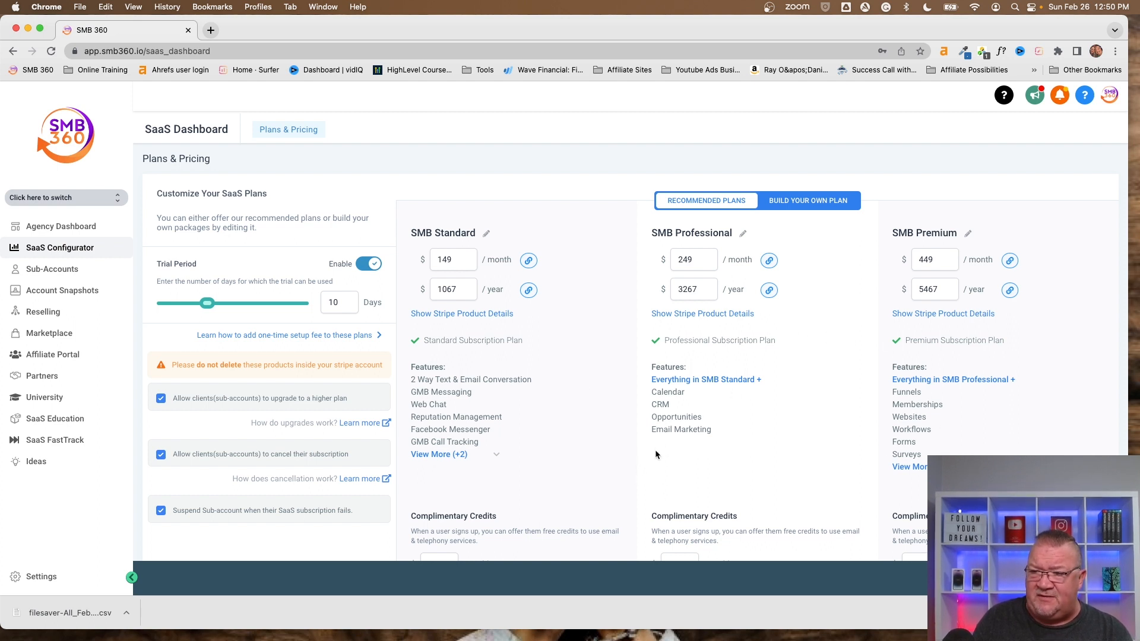
pyautogui.moveTo(503, 427)
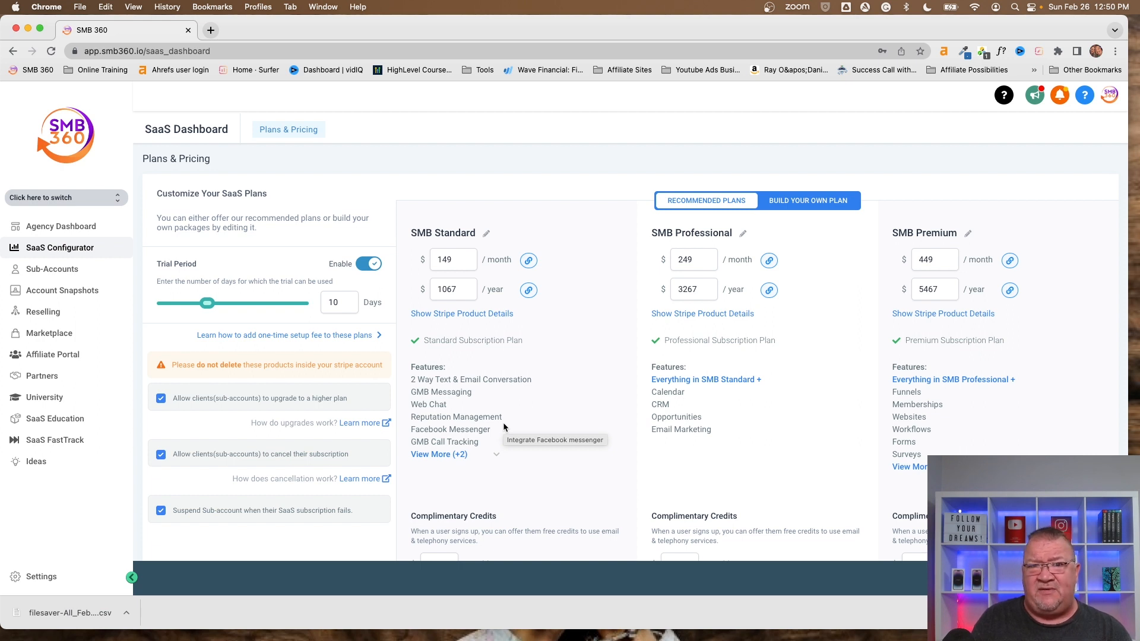
# Step: Return to custom plans and place the Websites feature in SMB Standard's Features list
pyautogui.click(807, 201)
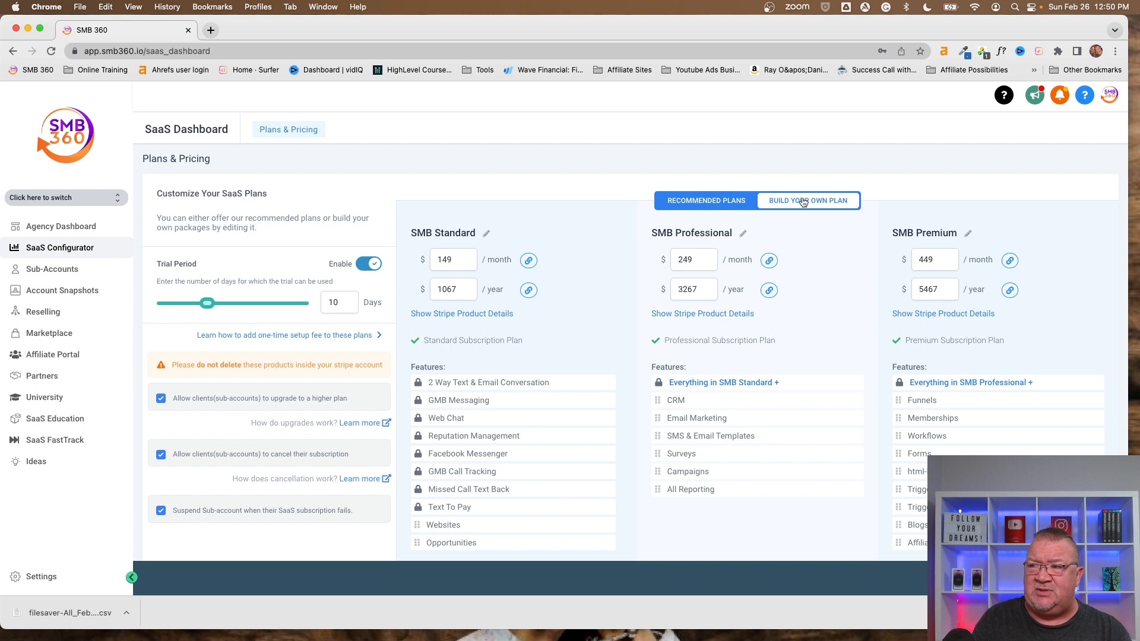
pyautogui.scroll(-3)
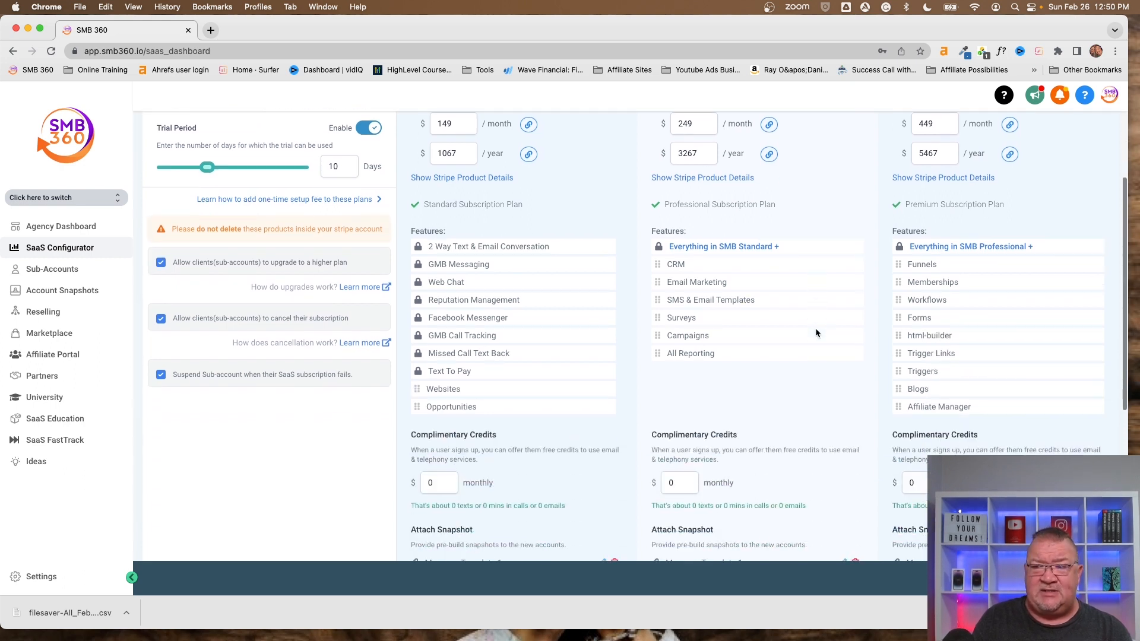
pyautogui.moveTo(653, 264)
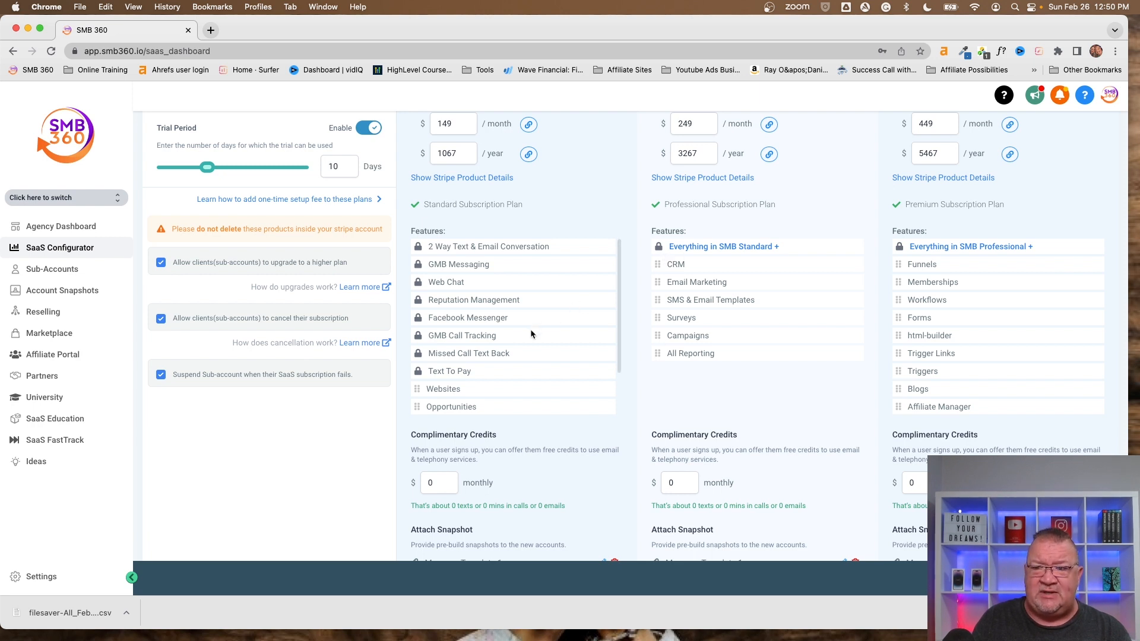
pyautogui.scroll(3)
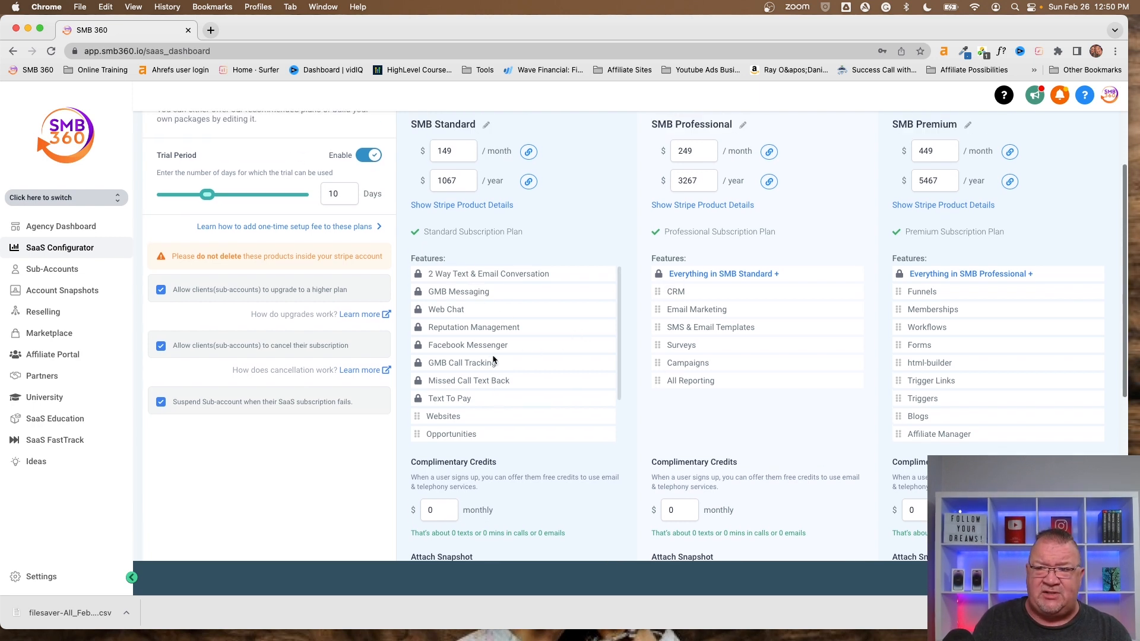
pyautogui.moveTo(419, 432)
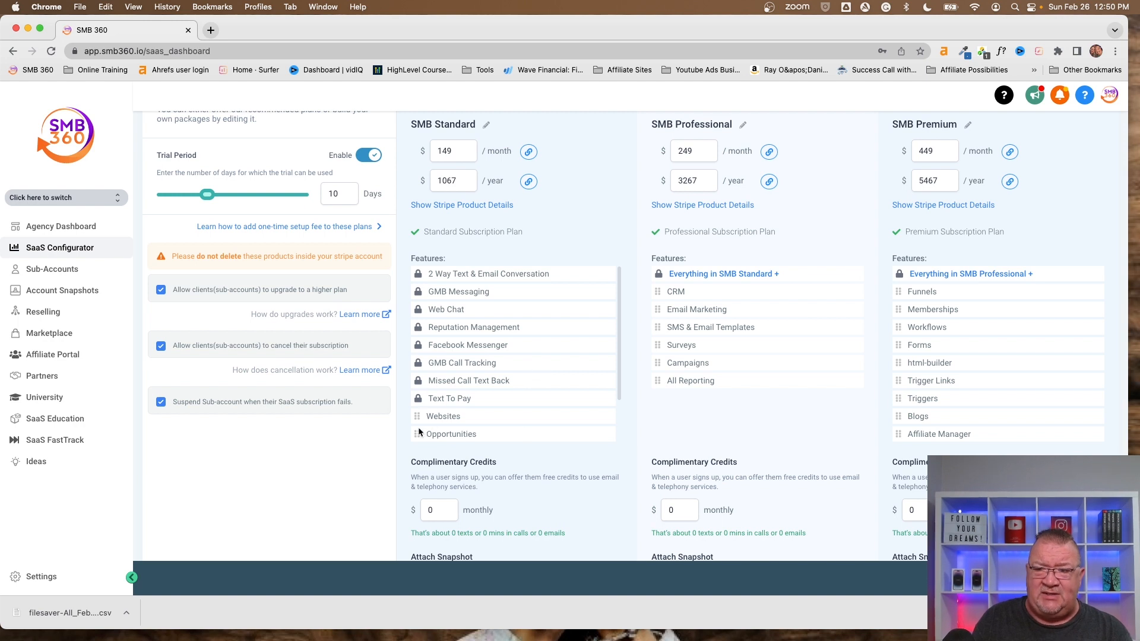
pyautogui.moveTo(417, 415)
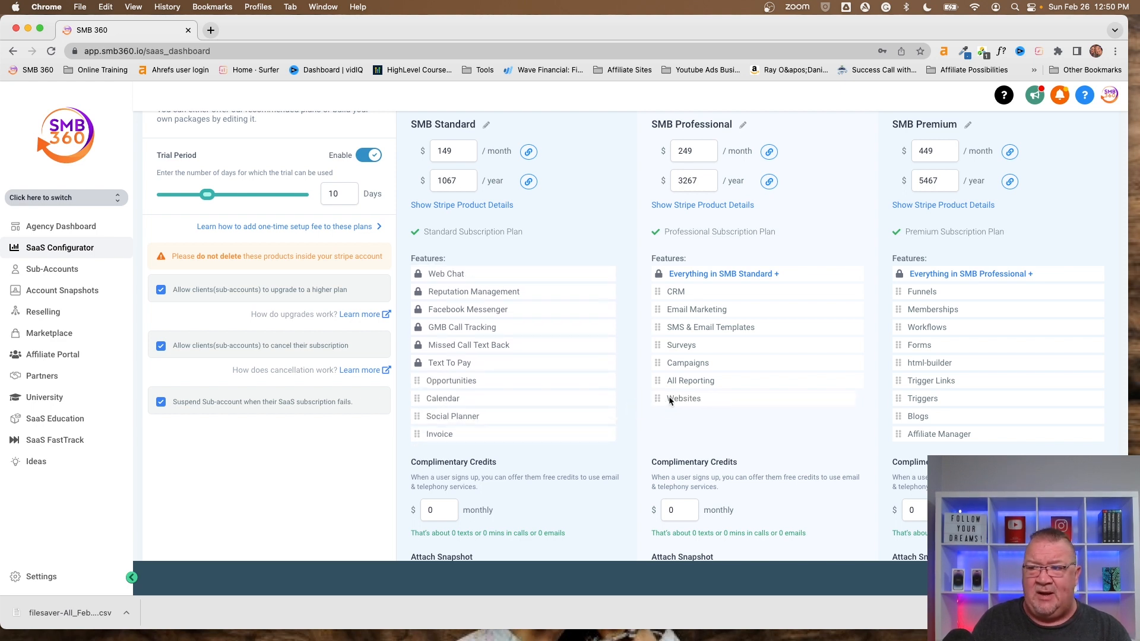
pyautogui.moveTo(684, 398)
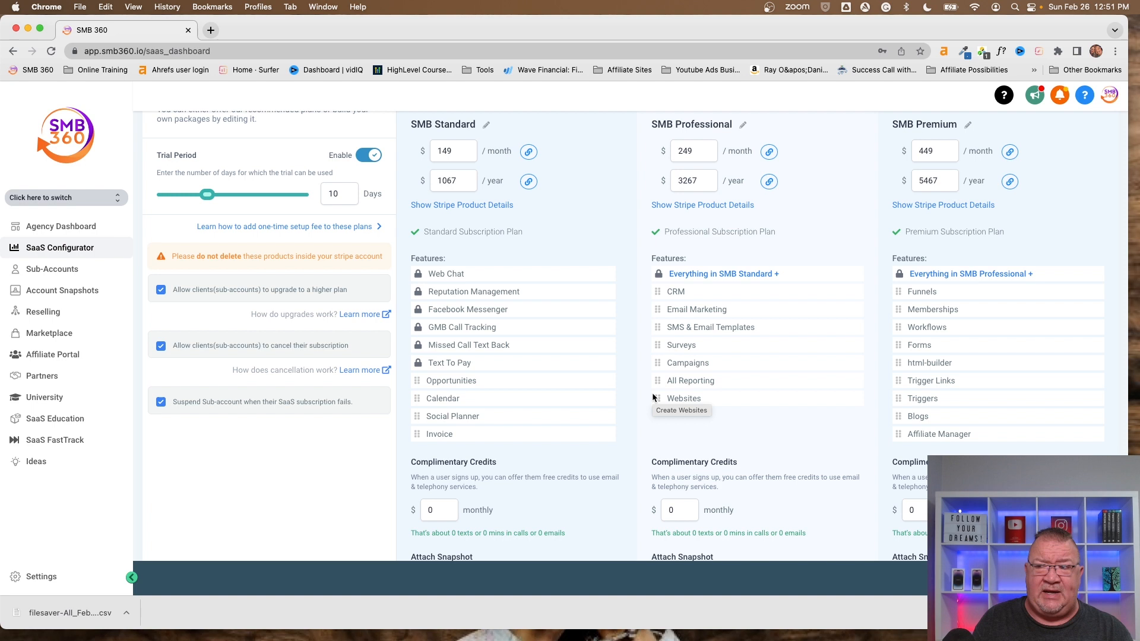
pyautogui.moveTo(787, 373)
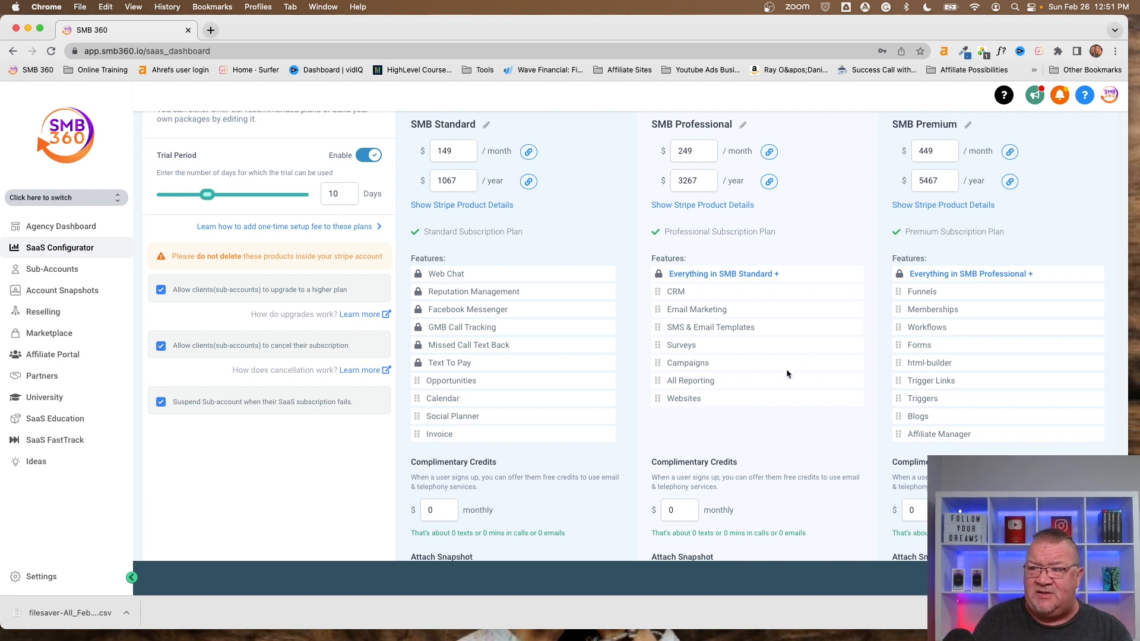
pyautogui.moveTo(661, 402)
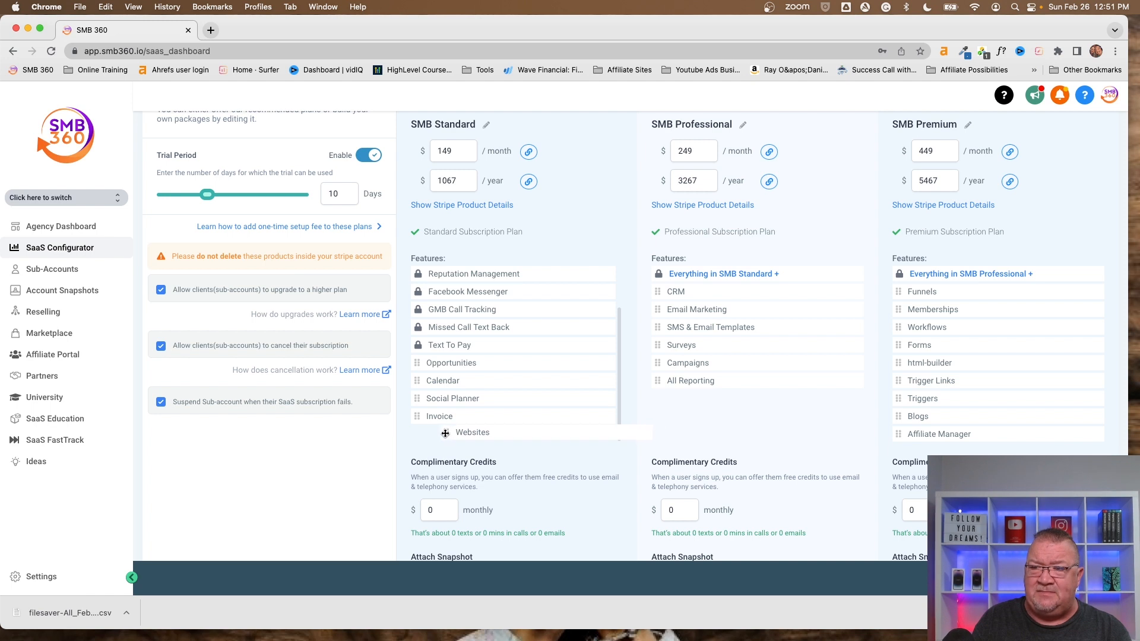
pyautogui.scroll(3)
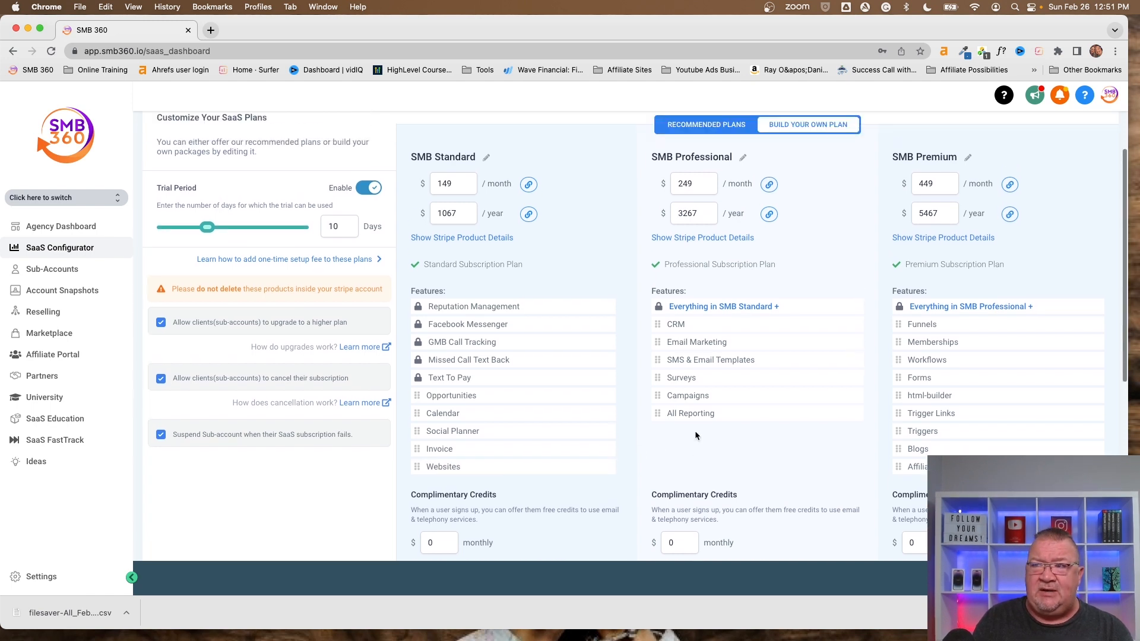
pyautogui.scroll(3)
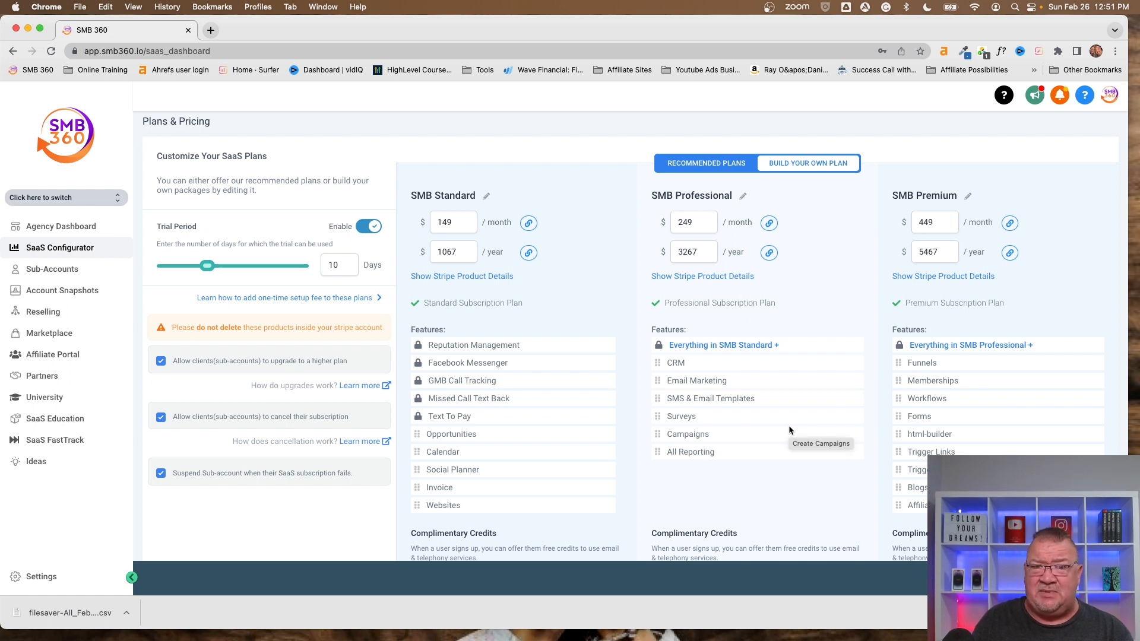
pyautogui.scroll(-3)
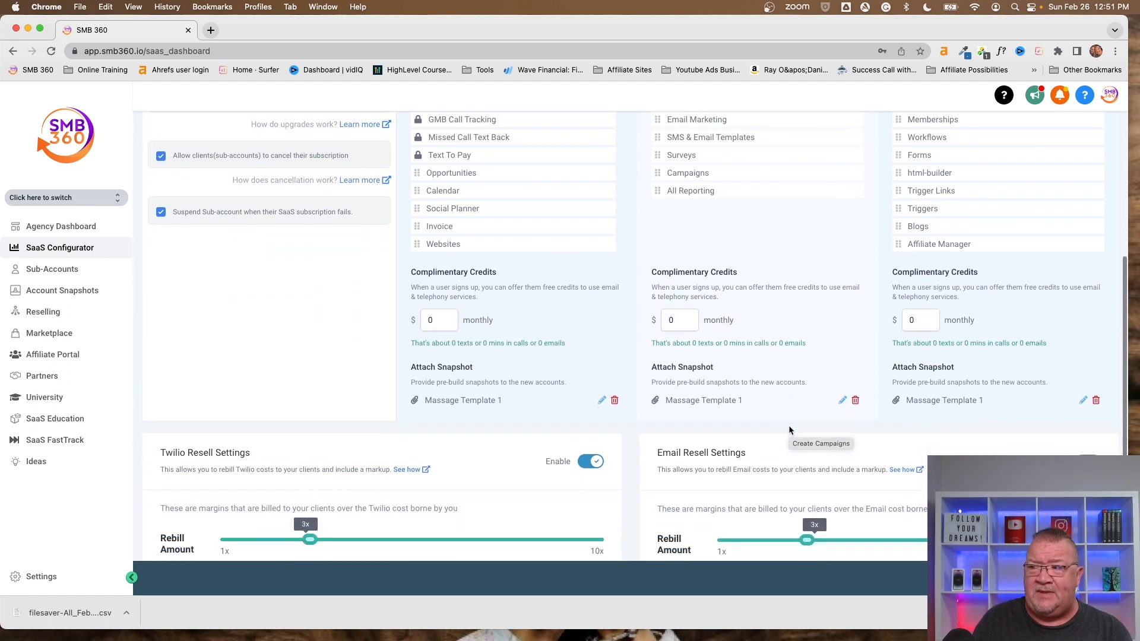
pyautogui.scroll(-3)
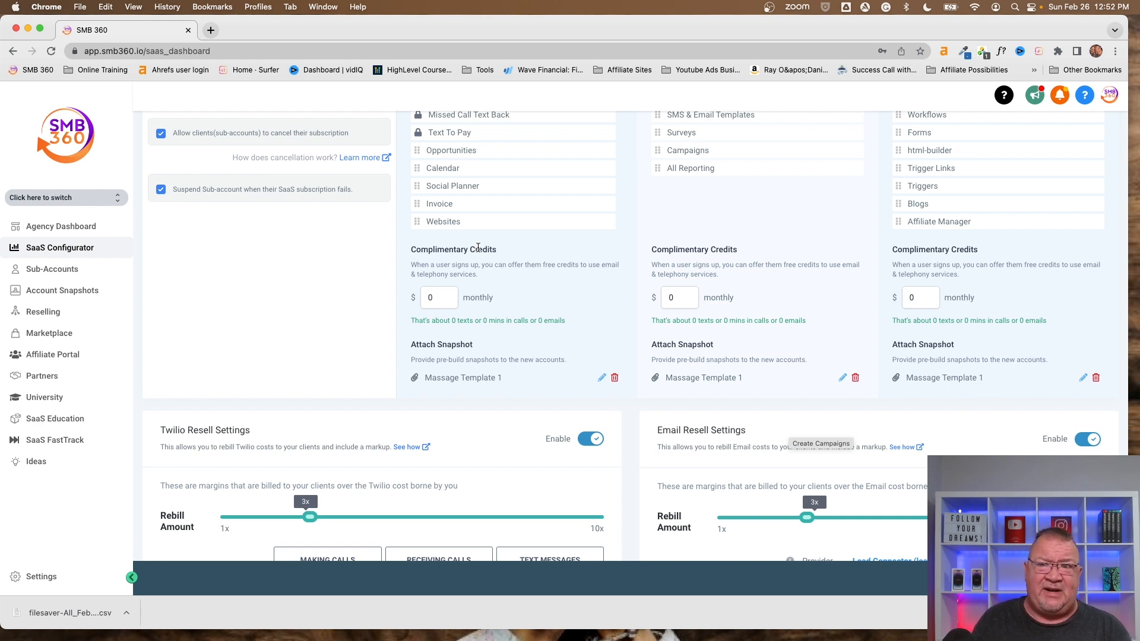
pyautogui.moveTo(541, 280)
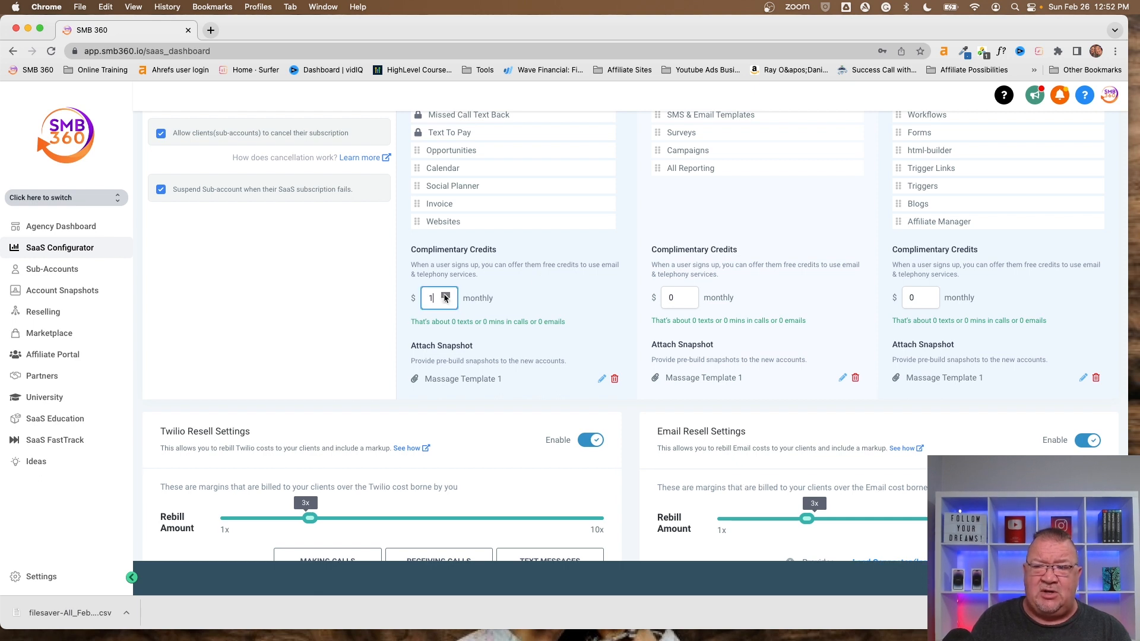
# Step: Enter monthly Complimentary Credits of $10 Standard, $25 Professional and $50 Premium
pyautogui.write('0')
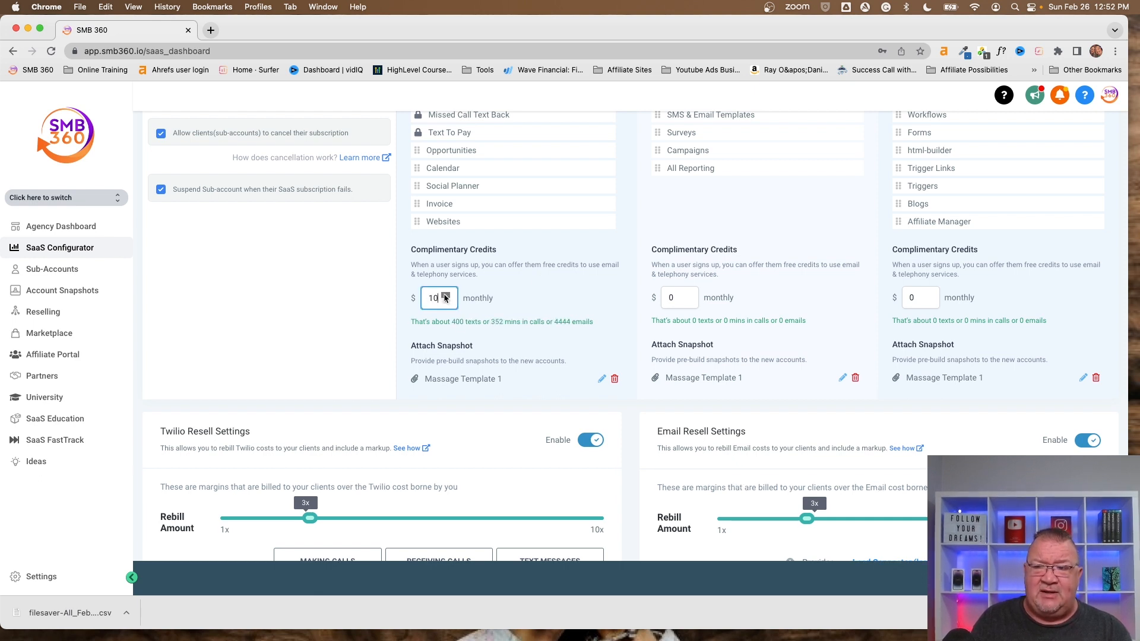
pyautogui.click(687, 301)
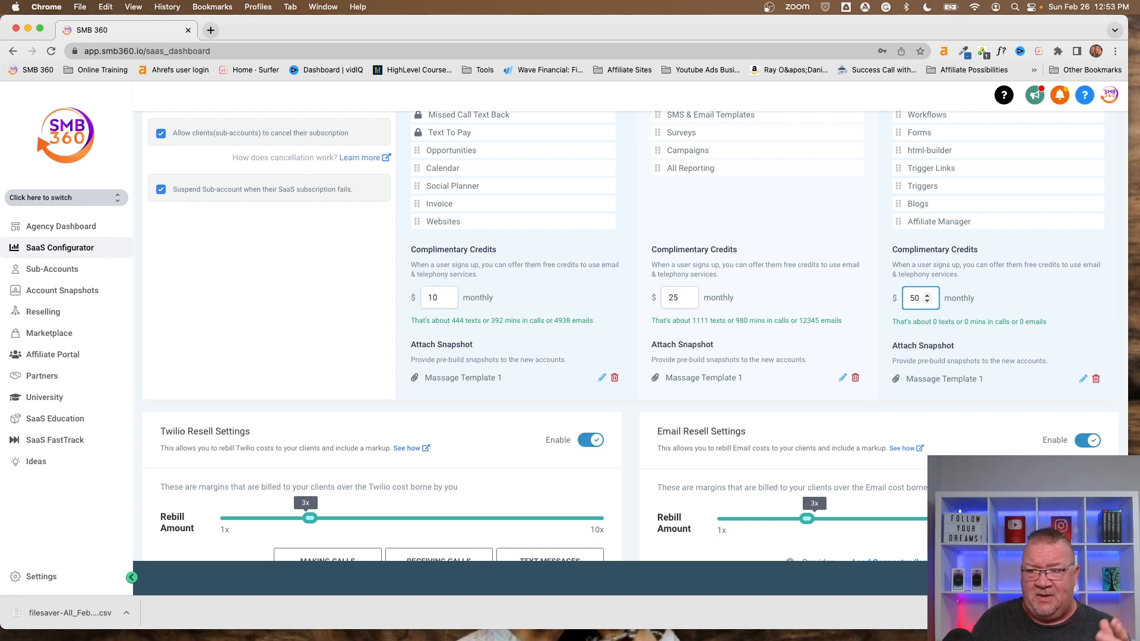
pyautogui.scroll(-3)
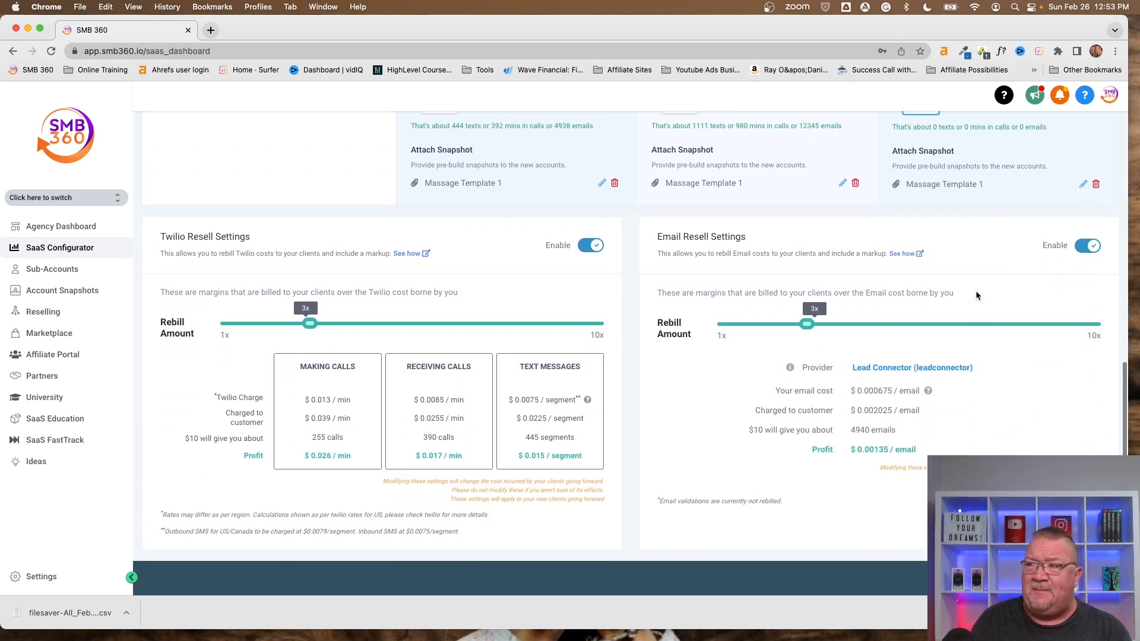
pyautogui.moveTo(595, 353)
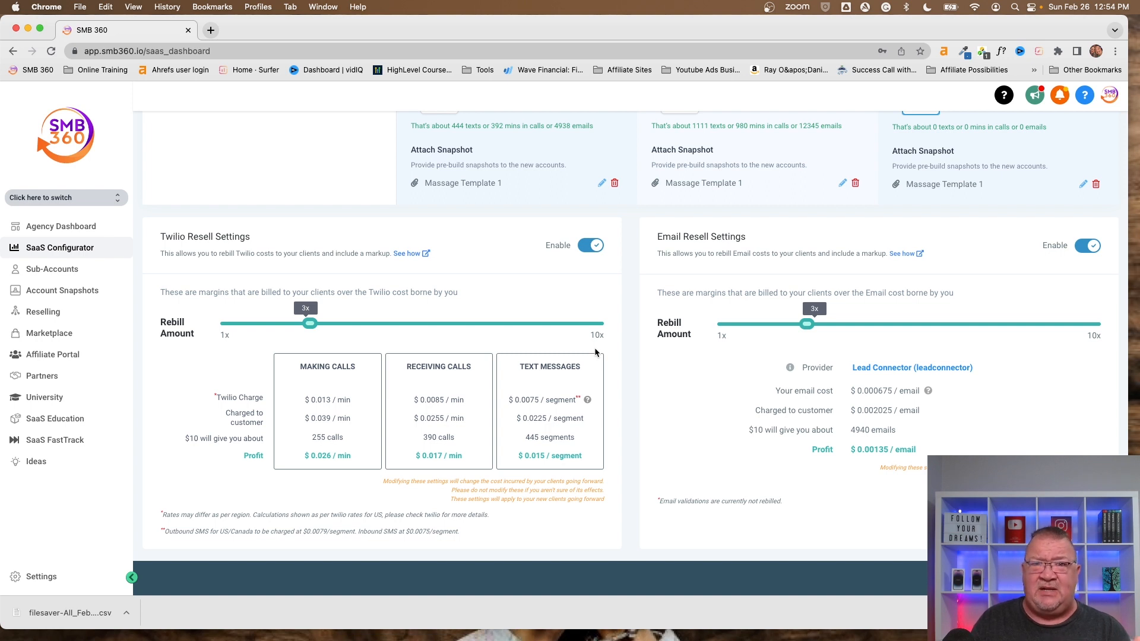
pyautogui.moveTo(424, 330)
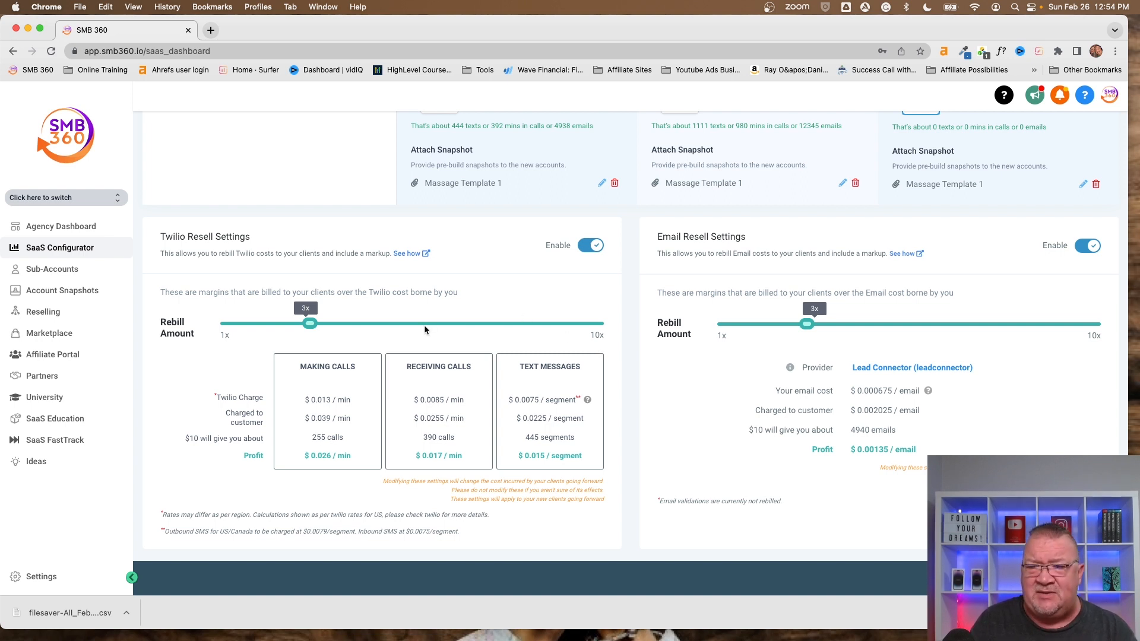
pyautogui.moveTo(285, 403)
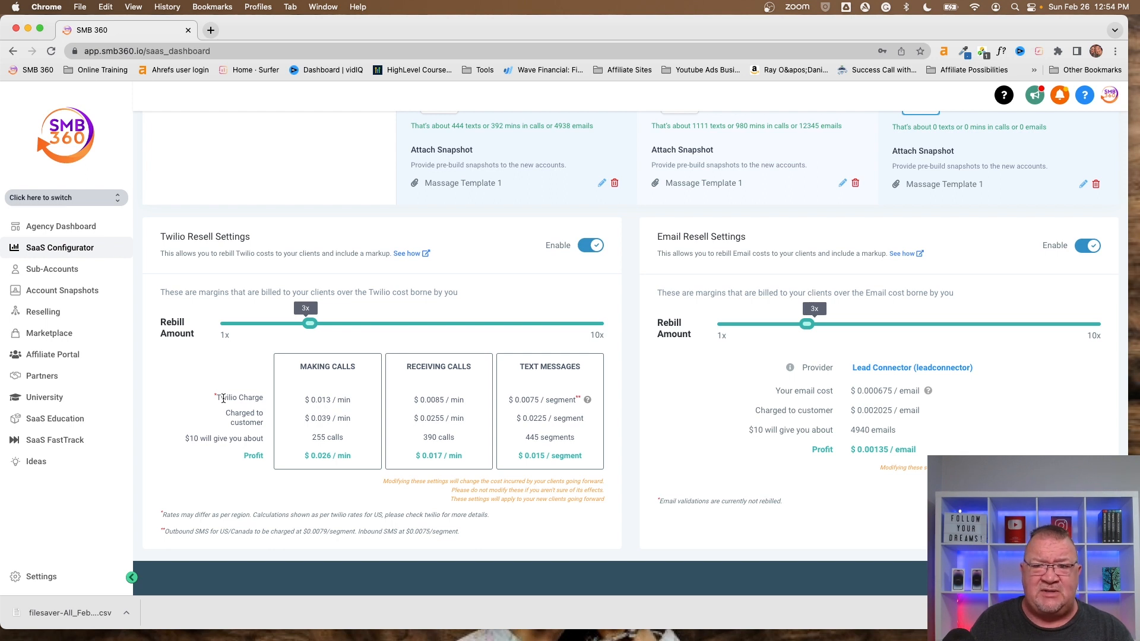
pyautogui.moveTo(338, 379)
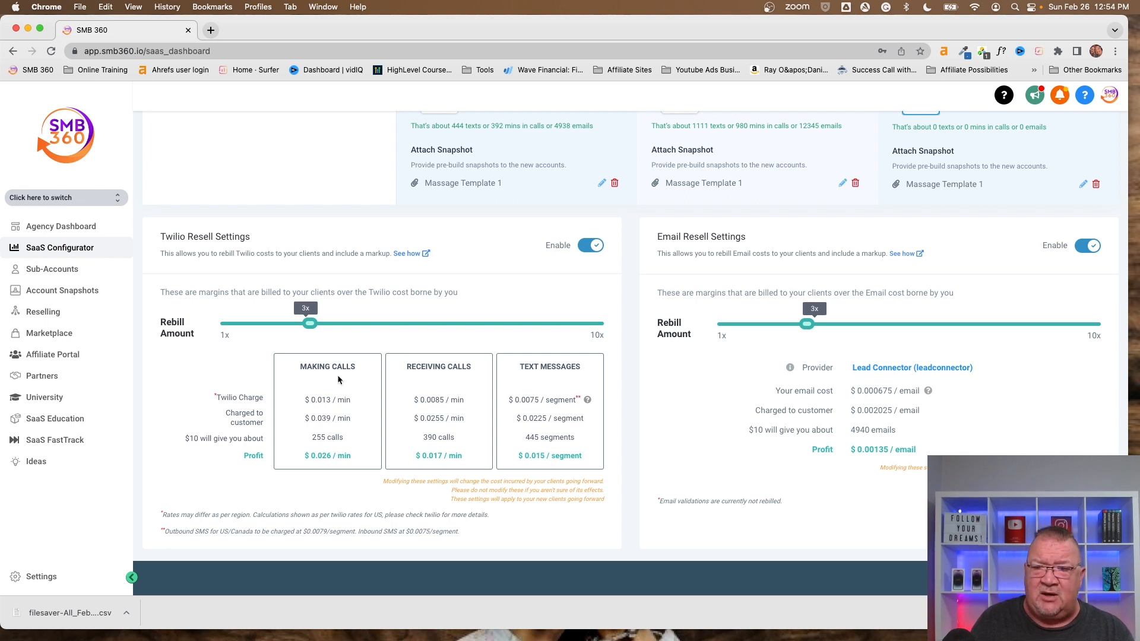
pyautogui.moveTo(323, 409)
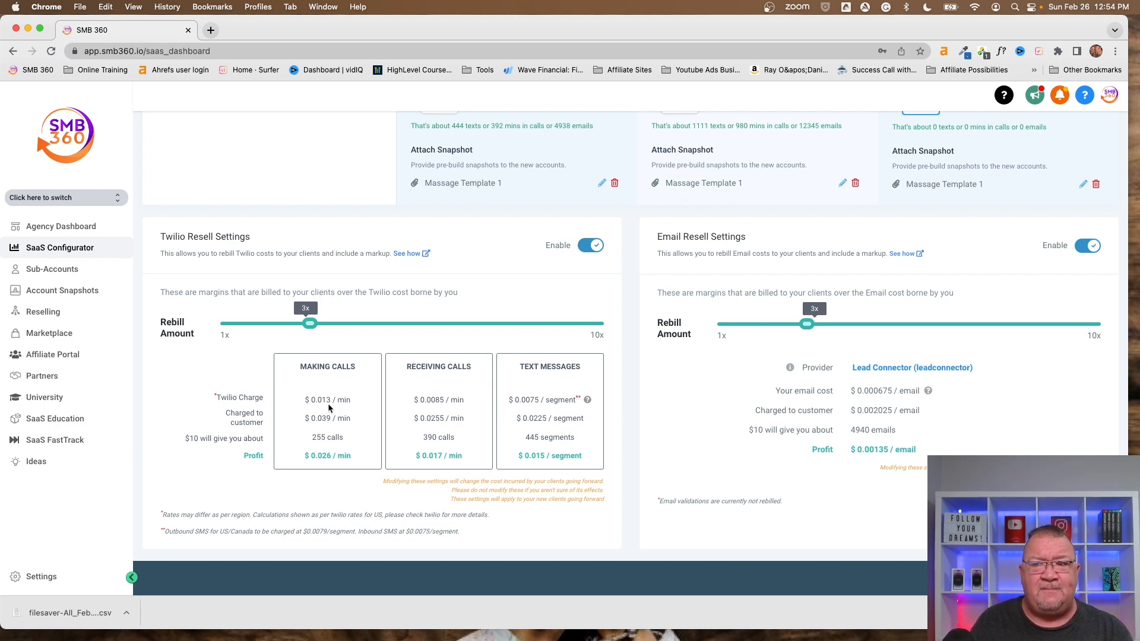
pyautogui.moveTo(333, 401)
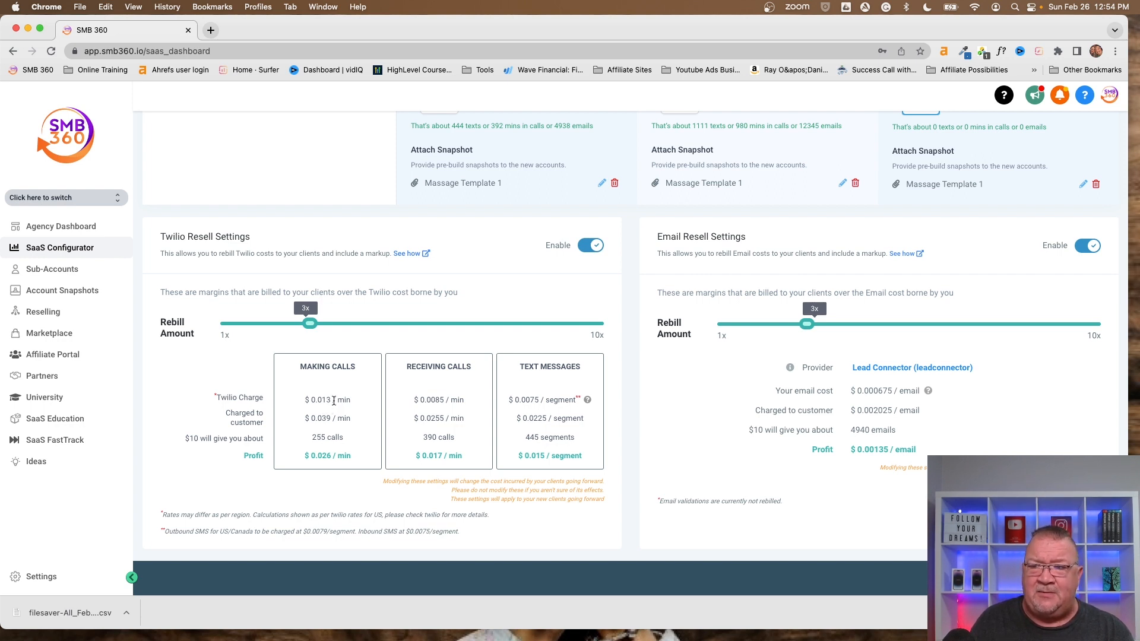
pyautogui.moveTo(347, 444)
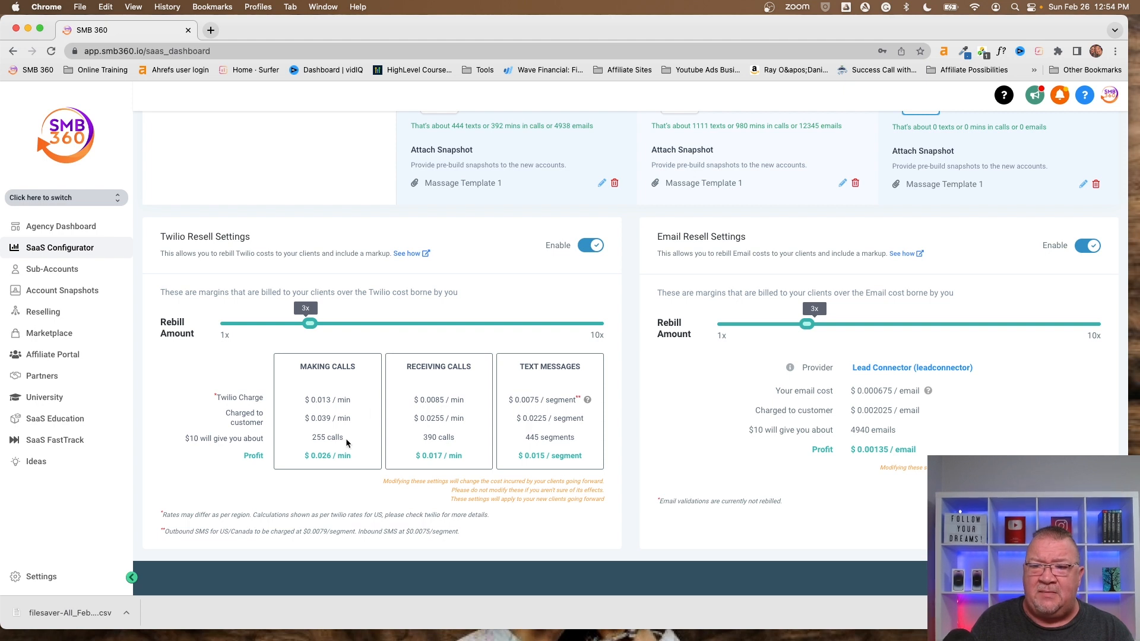
pyautogui.moveTo(295, 342)
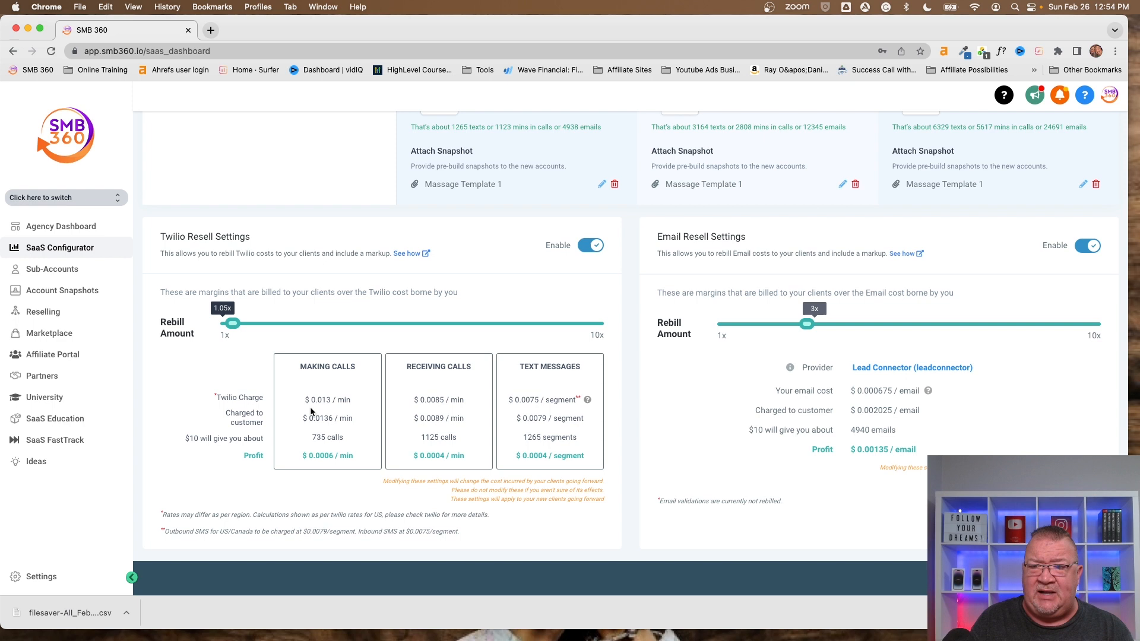
pyautogui.moveTo(340, 411)
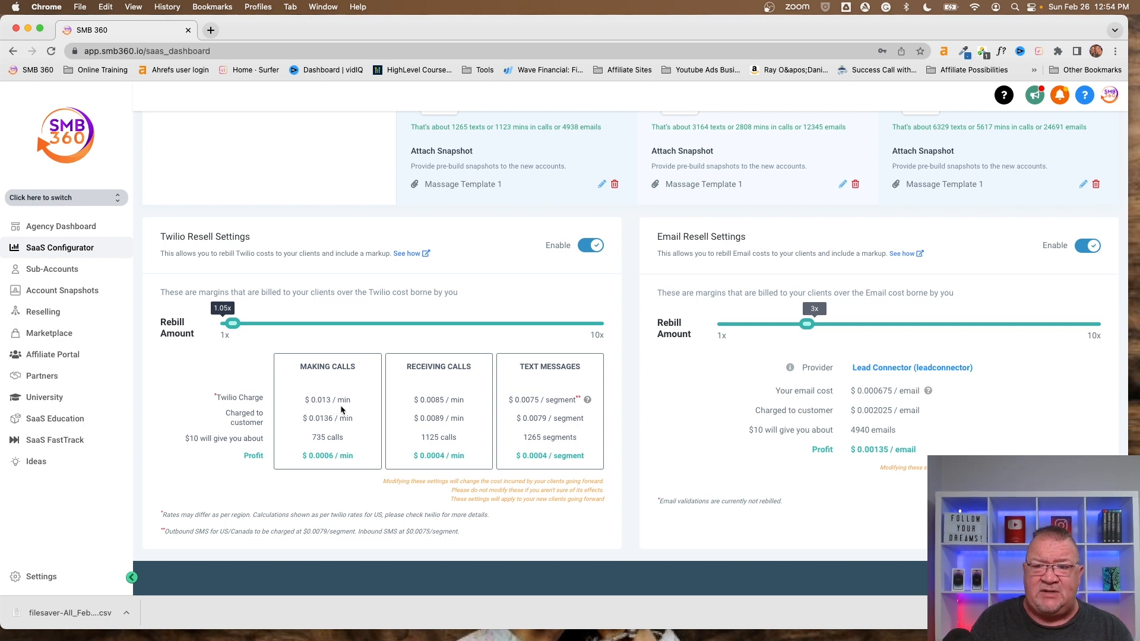
pyautogui.moveTo(233, 324)
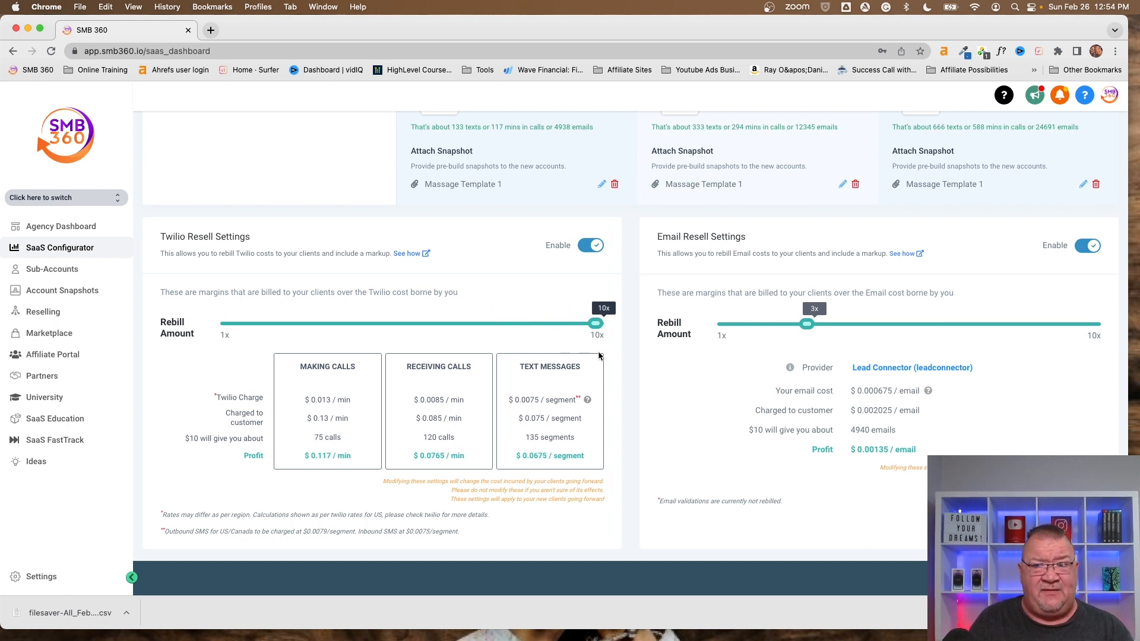
pyautogui.moveTo(322, 411)
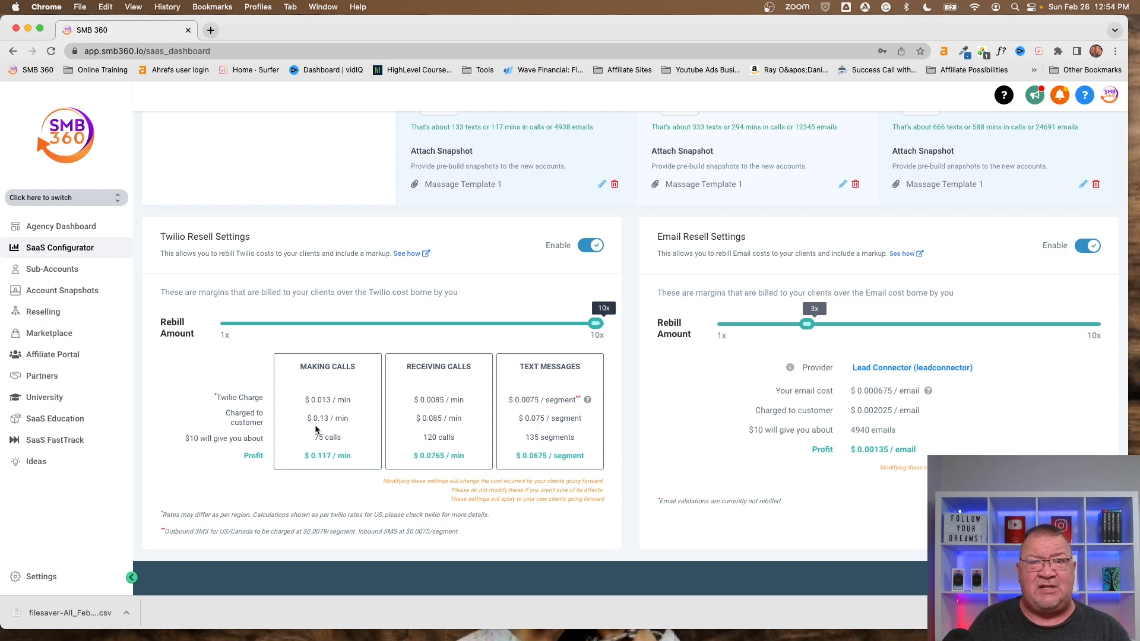
pyautogui.moveTo(306, 442)
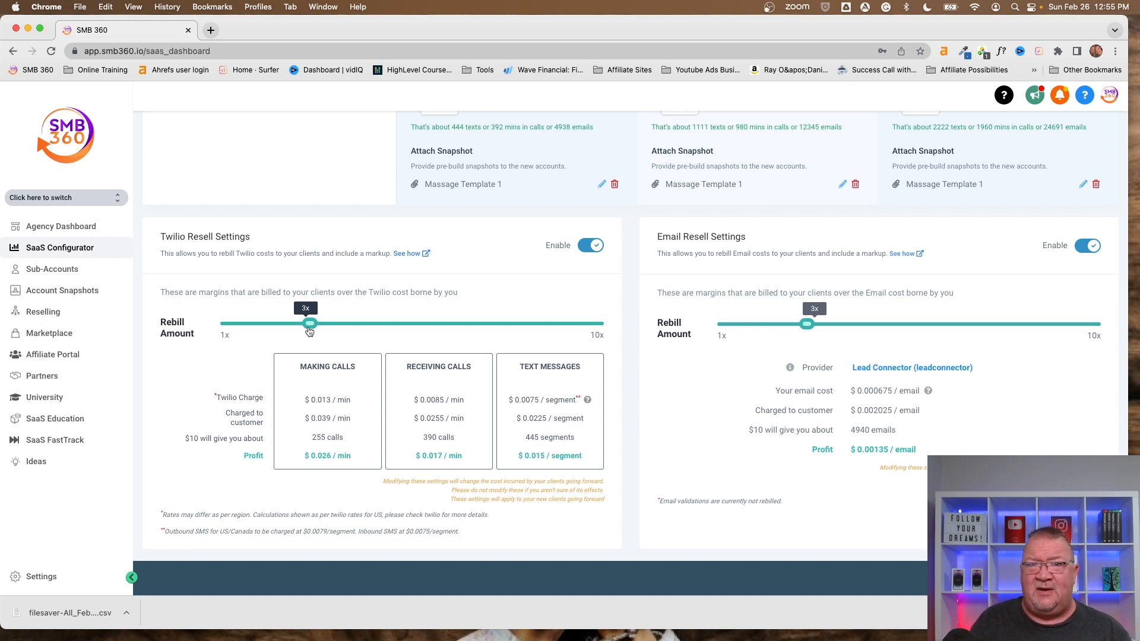
pyautogui.moveTo(282, 331)
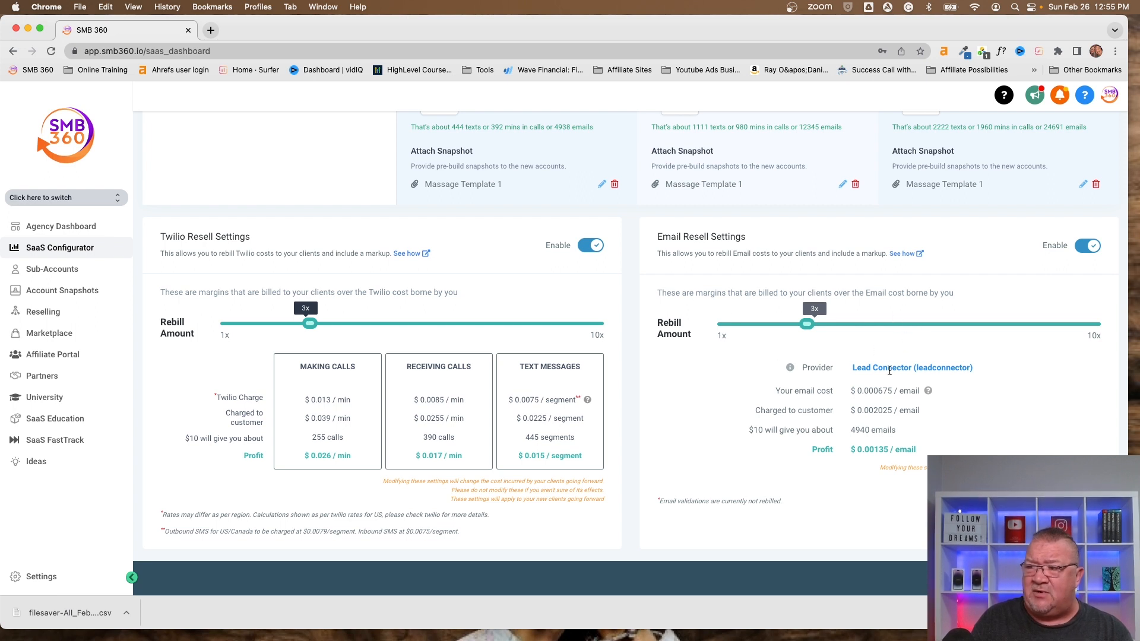
pyautogui.moveTo(765, 377)
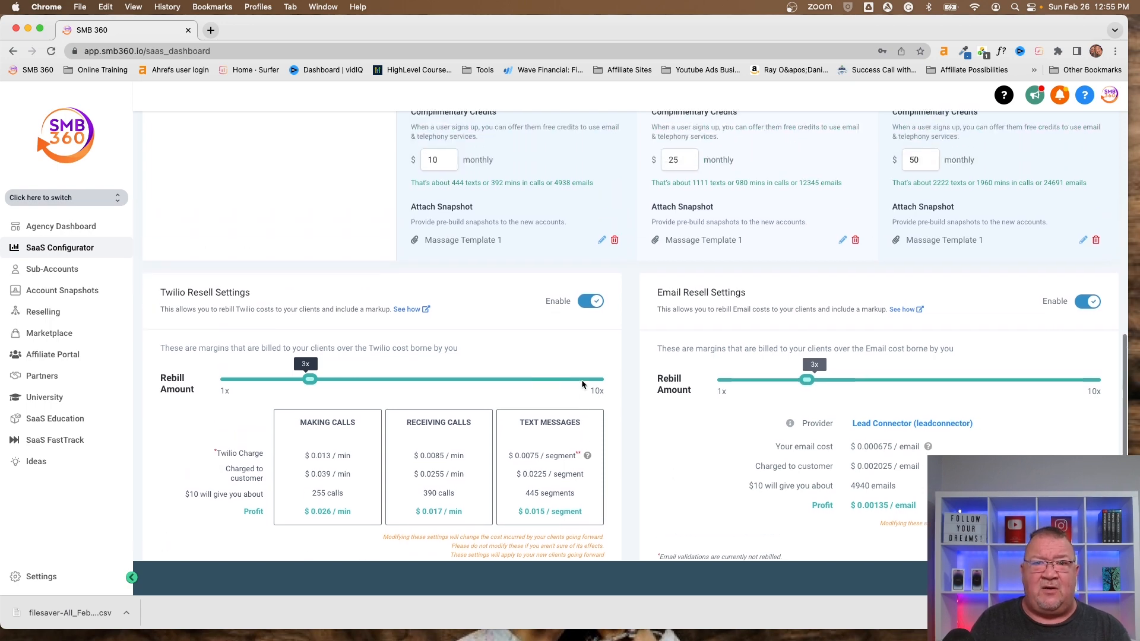
pyautogui.scroll(3)
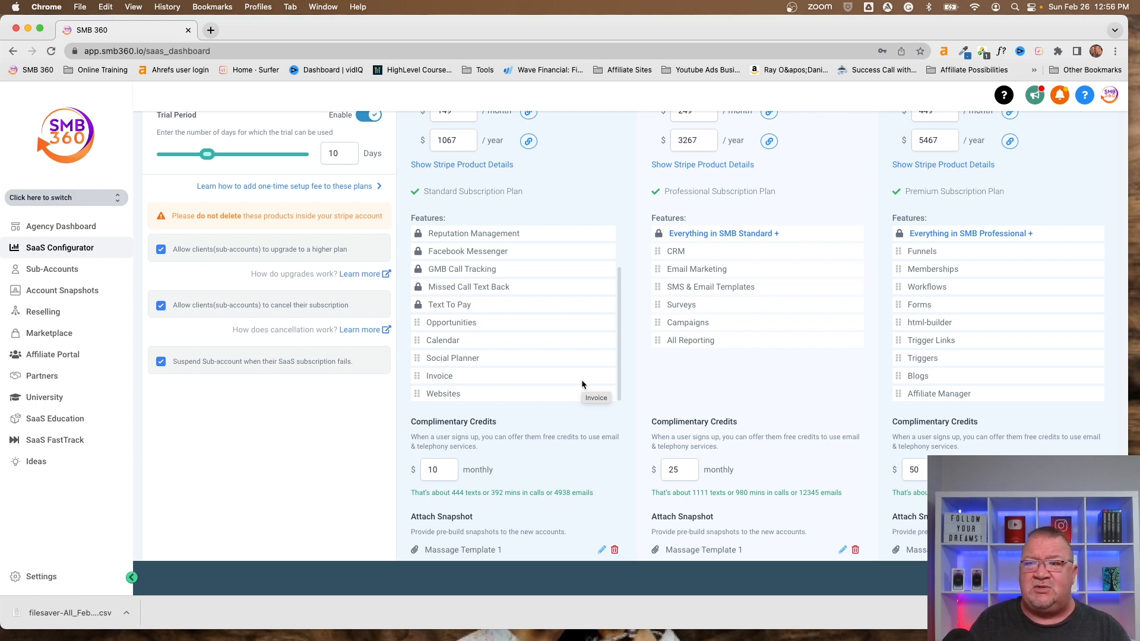
pyautogui.scroll(3)
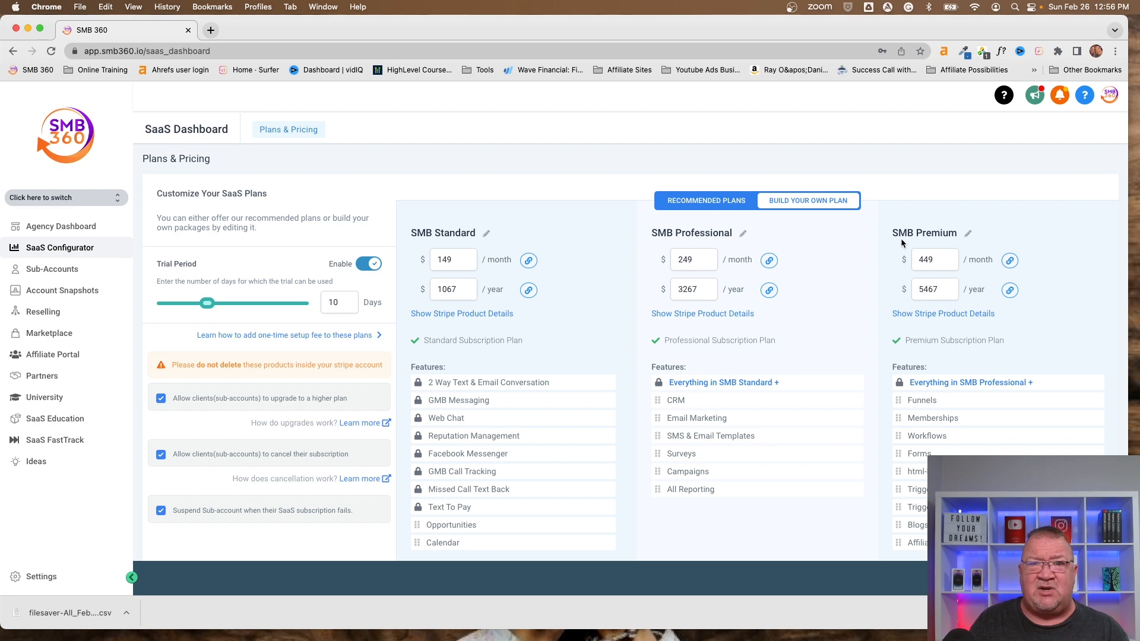
pyautogui.scroll(-3)
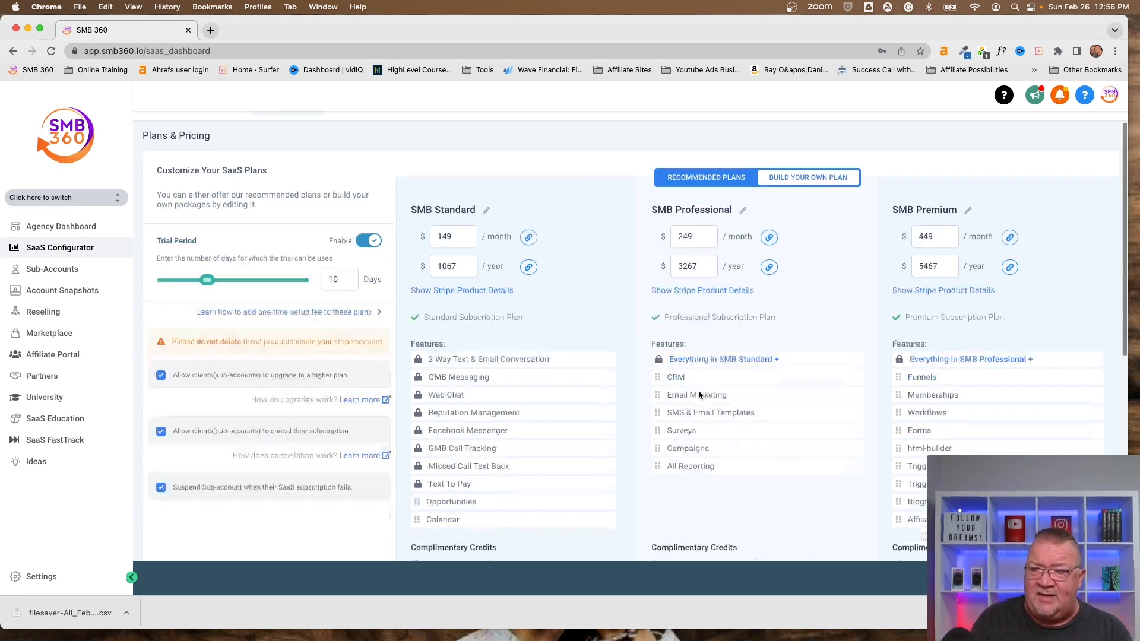
pyautogui.scroll(-3)
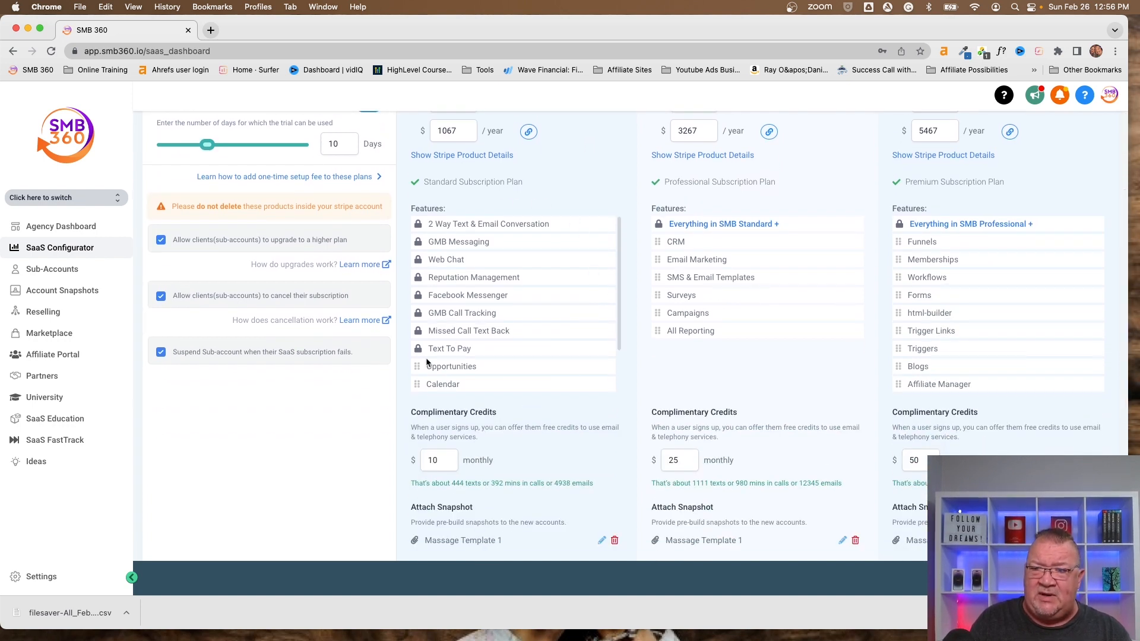
pyautogui.moveTo(450, 278)
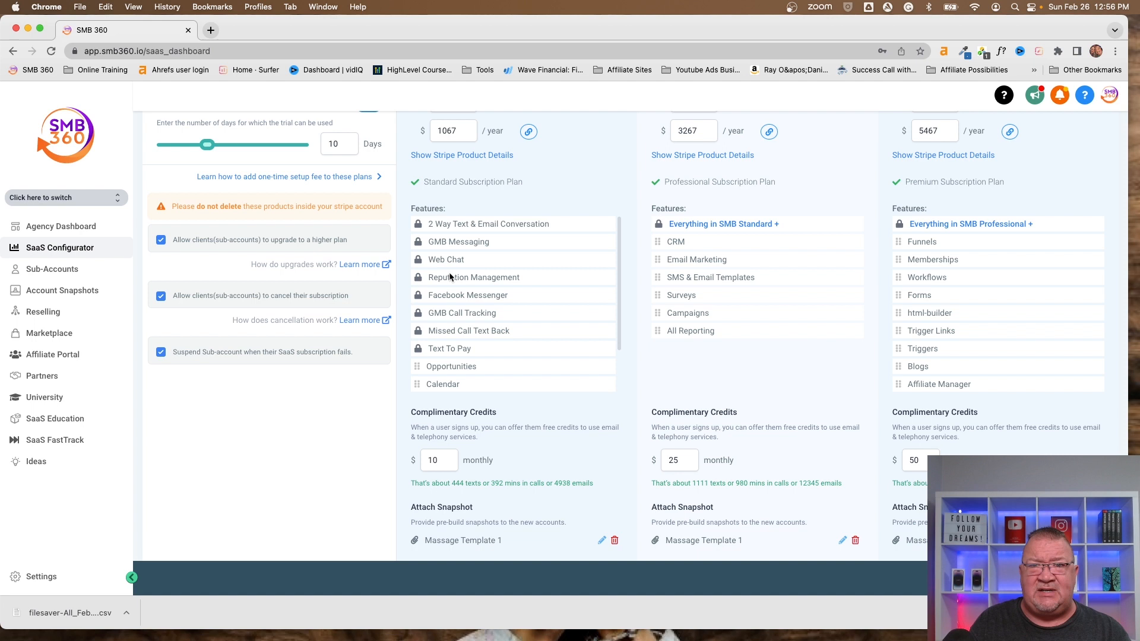
pyautogui.moveTo(450, 278)
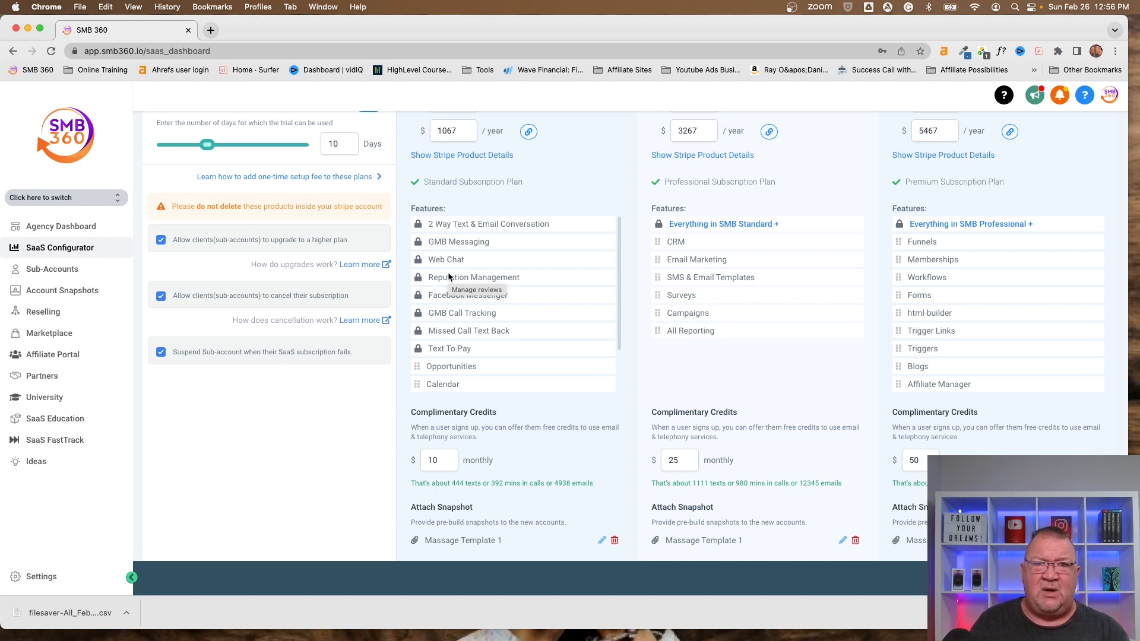
pyautogui.moveTo(558, 317)
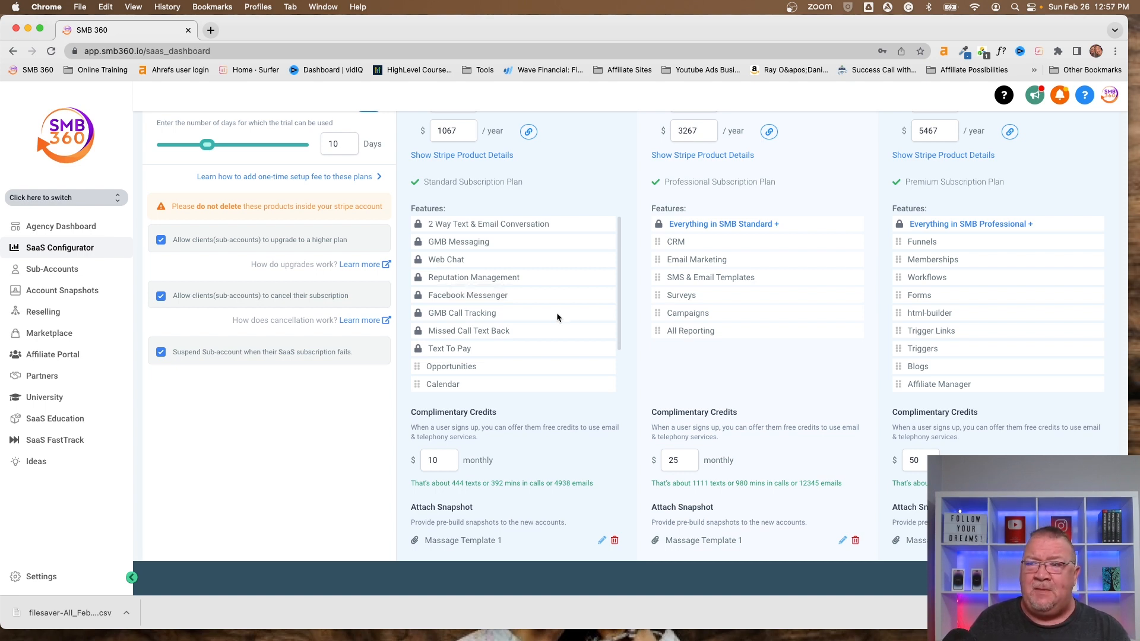
pyautogui.scroll(3)
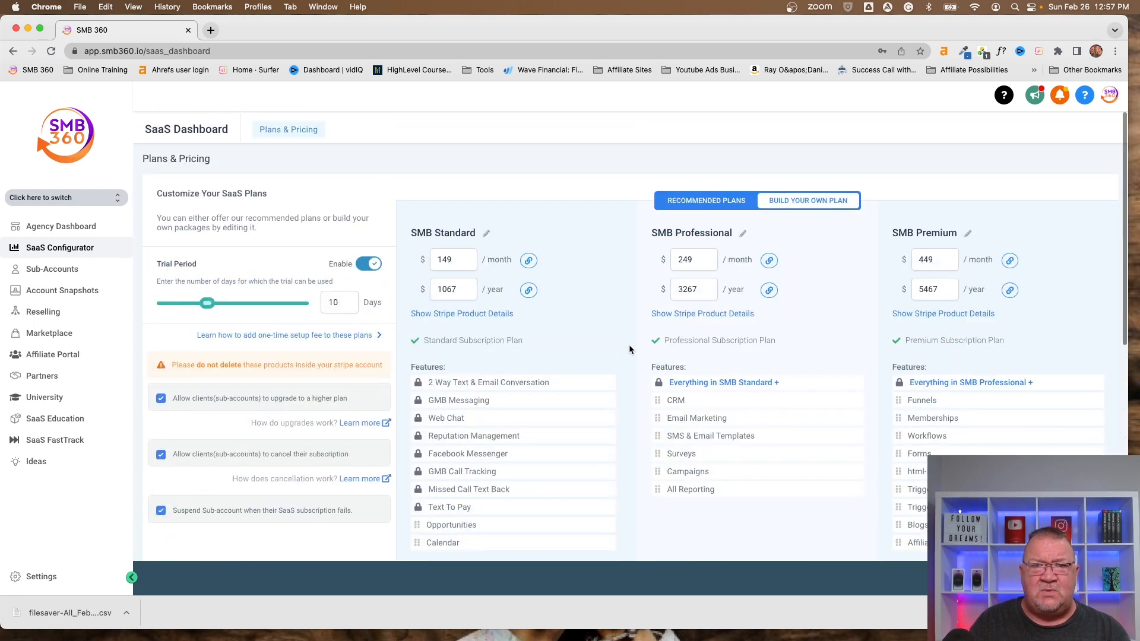